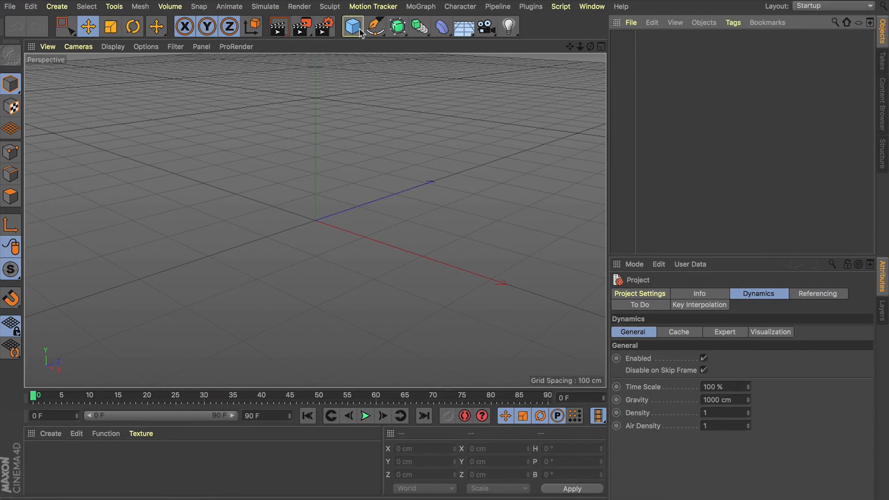
mouse_move(351, 26)
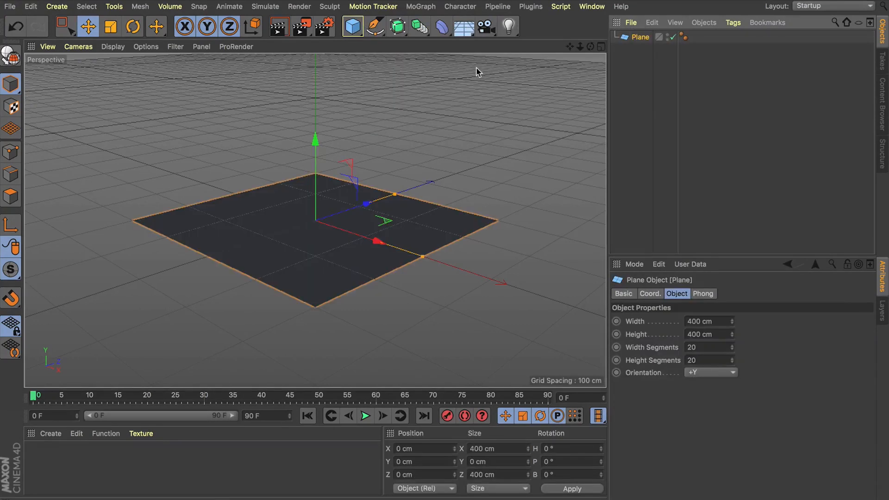
mouse_move(481, 45)
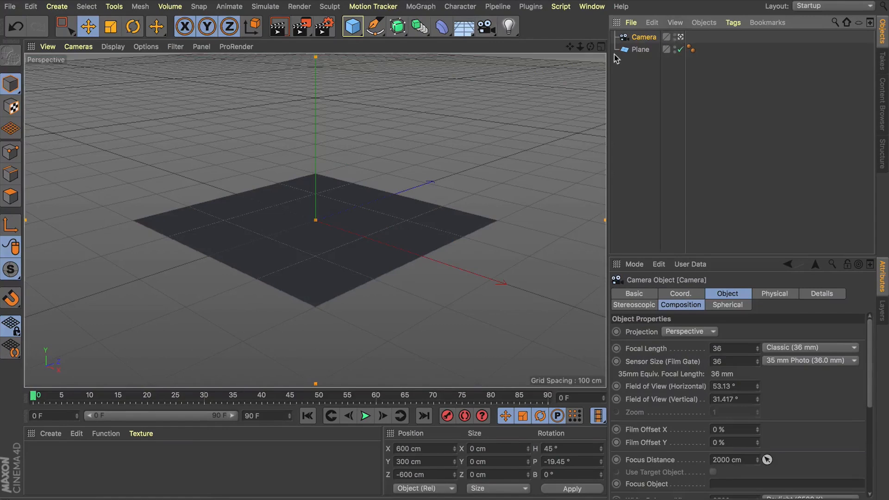
Step: Rotate the camera to H -90°, P -90° so it looks straight down at the plane
left_click(564, 449)
type("-90")
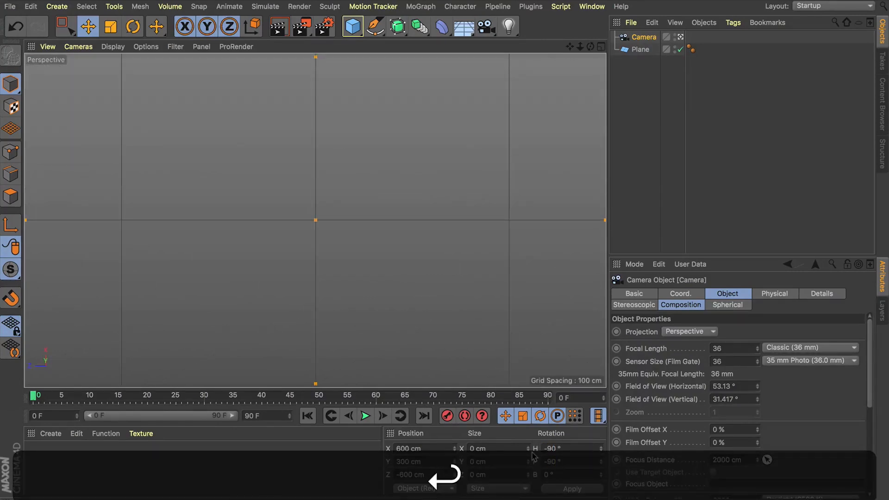
Step: Set the plane's height to 700 cm, keeping its 400 cm width
left_click(639, 49)
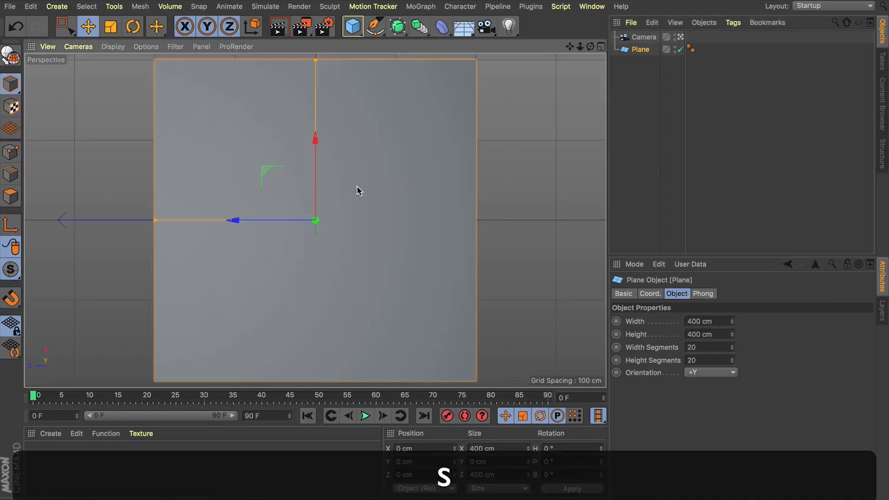
left_click(650, 294)
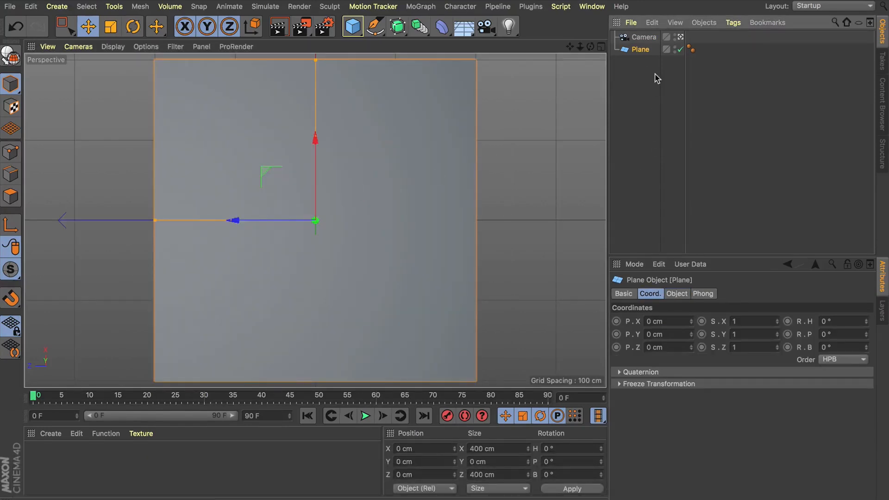
mouse_move(224, 164)
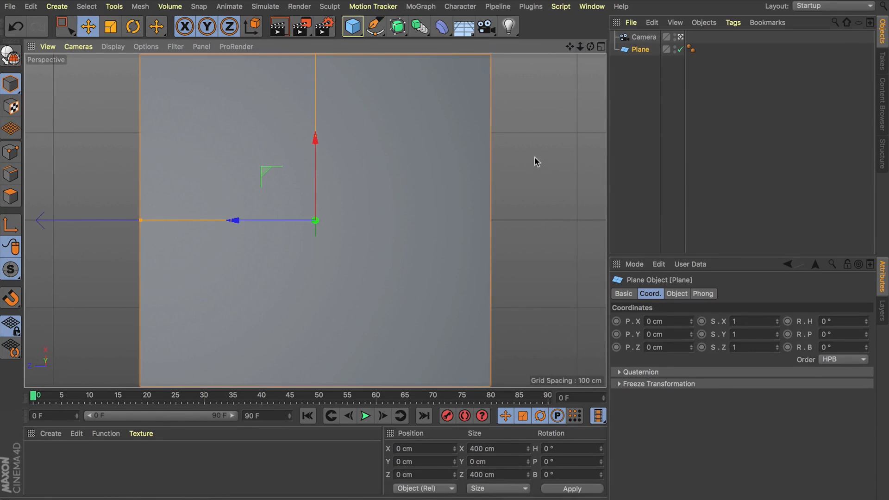
left_click(676, 294)
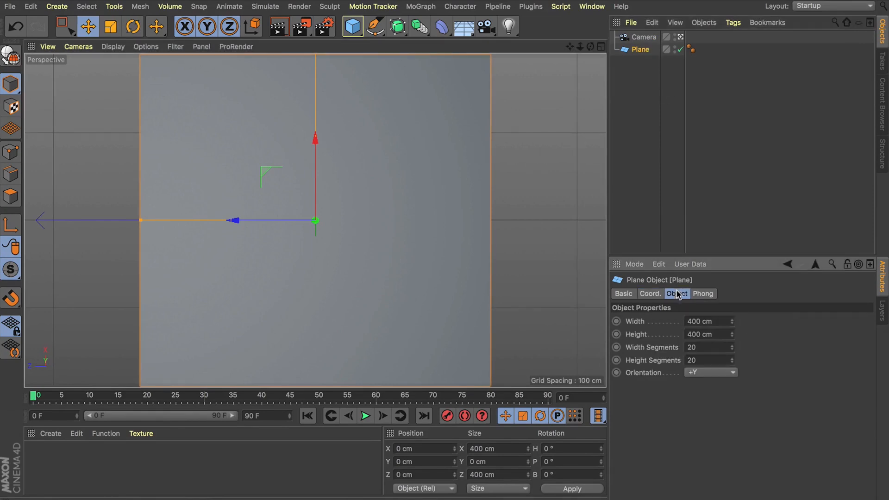
mouse_move(142, 221)
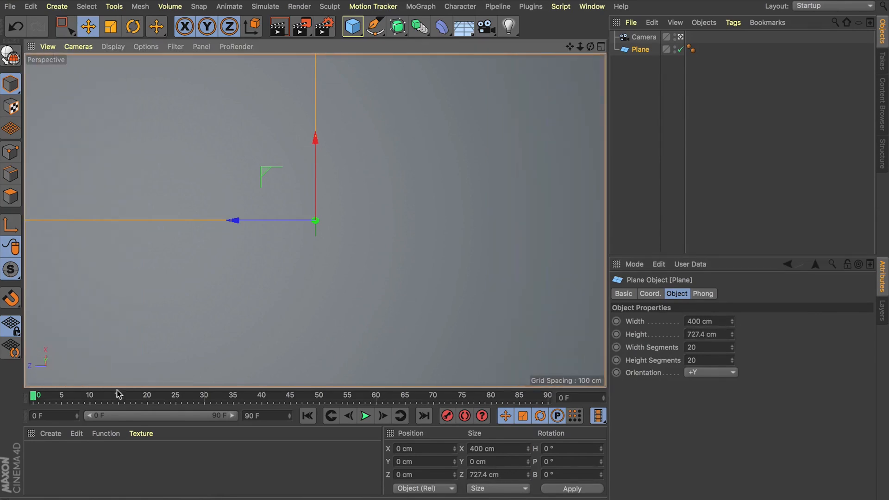
left_click(705, 334)
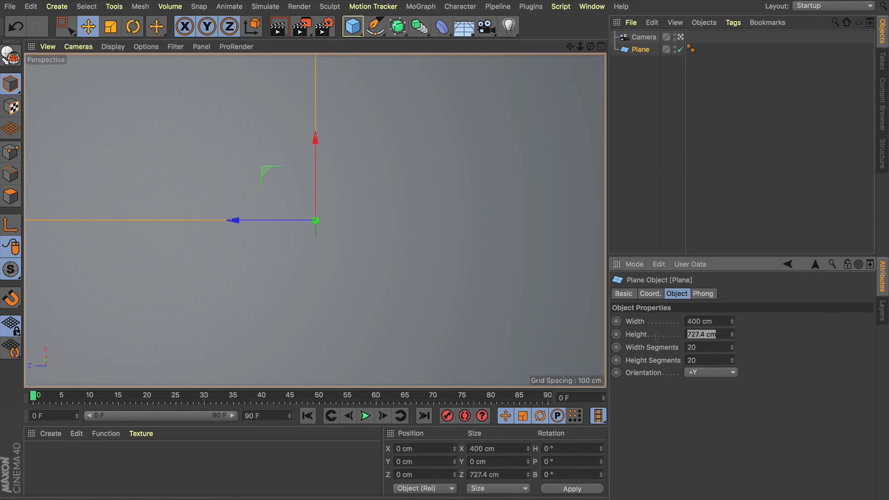
type("700 cm")
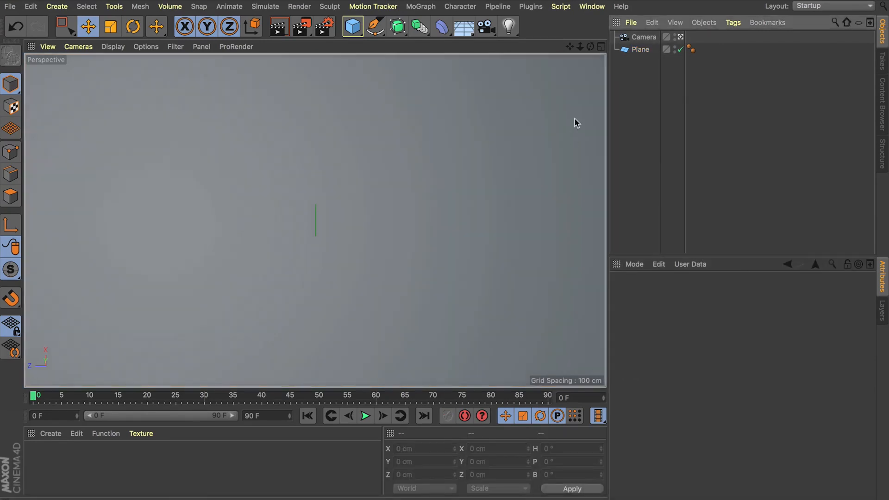
Step: Subdivide the plane into 200 width and 200 height segments
left_click(639, 49)
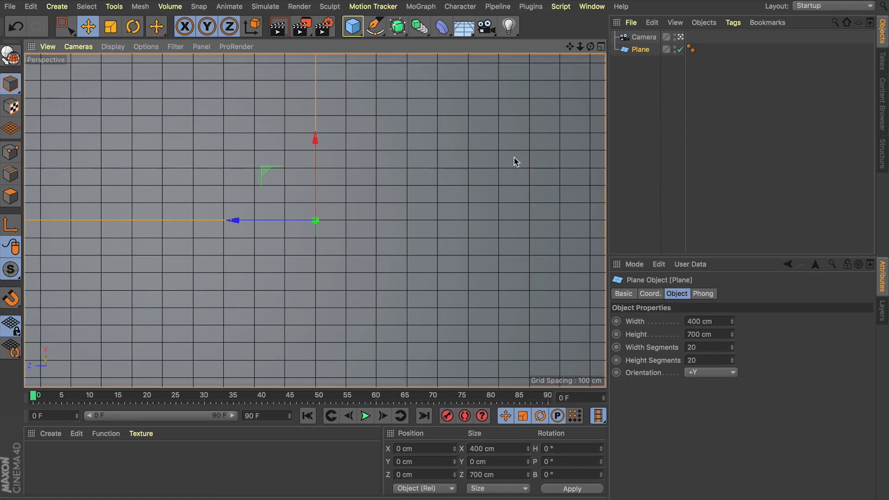
left_click(706, 347)
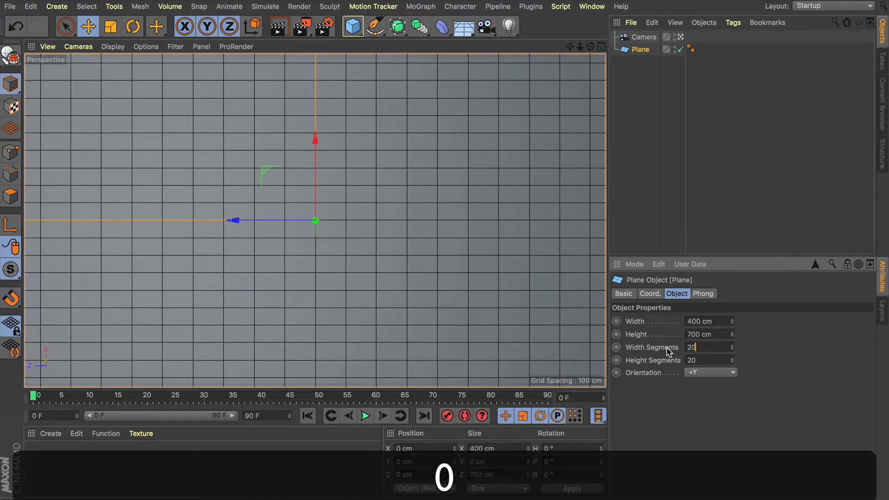
type("200")
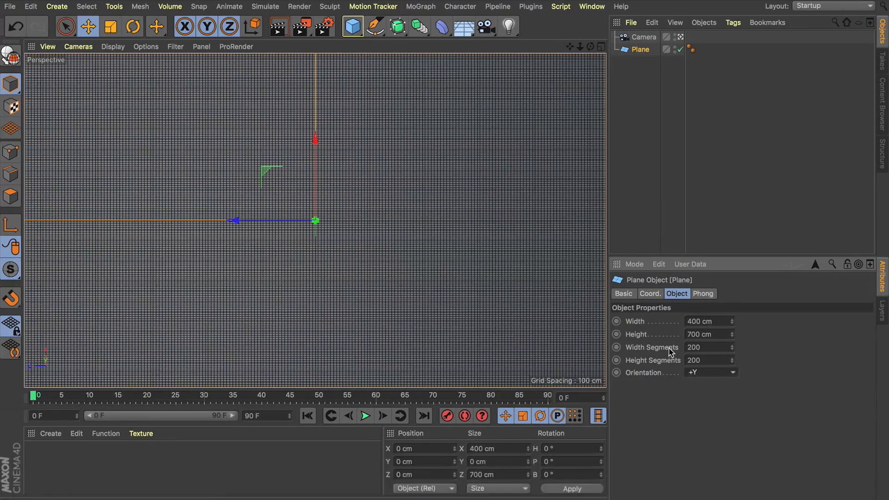
mouse_move(573, 19)
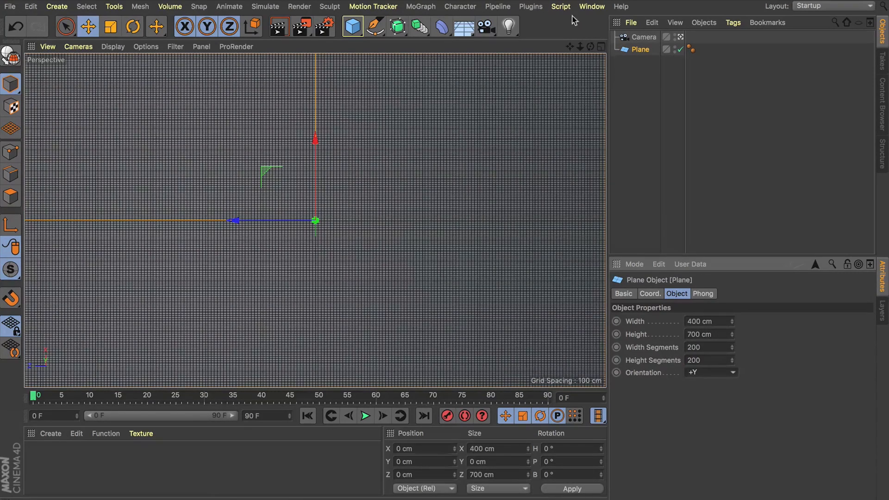
left_click(706, 334)
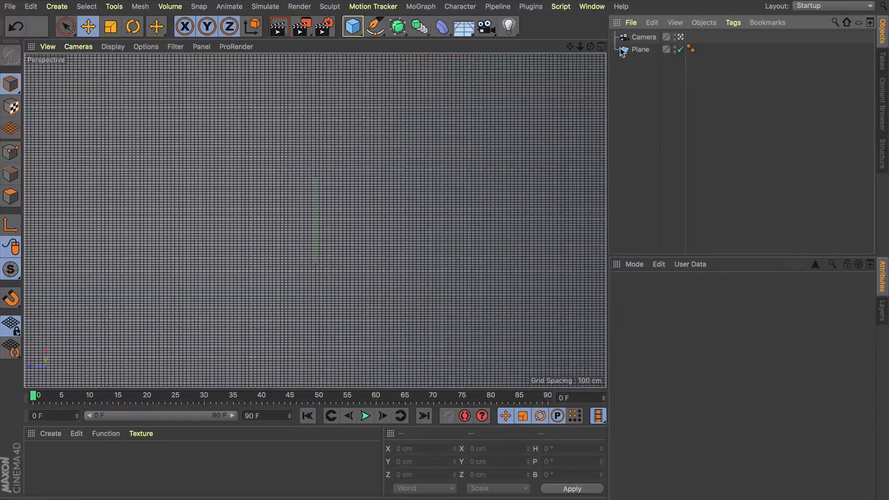
Step: Add a Protection tag to the camera, then return to the plane
left_click(640, 49)
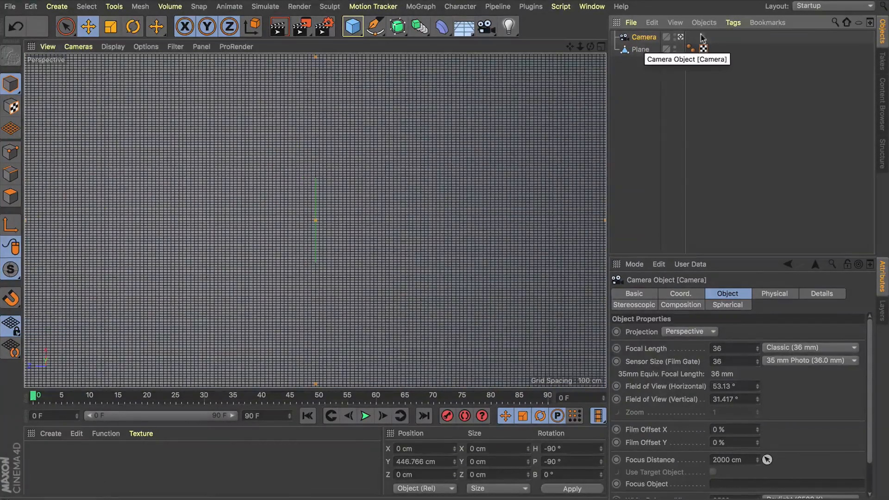
left_click(733, 22)
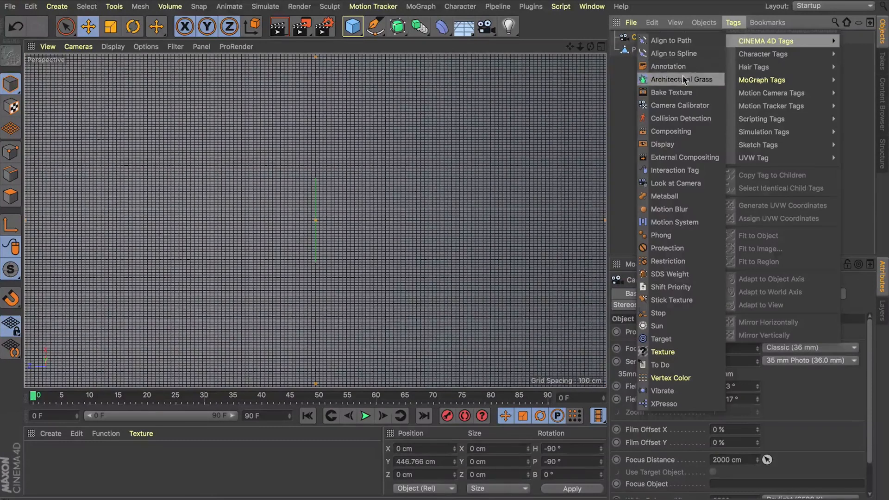
mouse_move(666, 248)
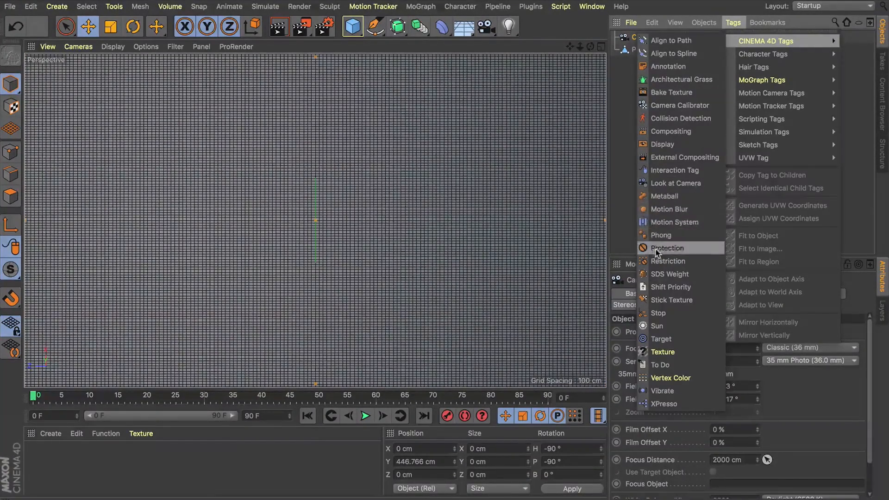
left_click(667, 248)
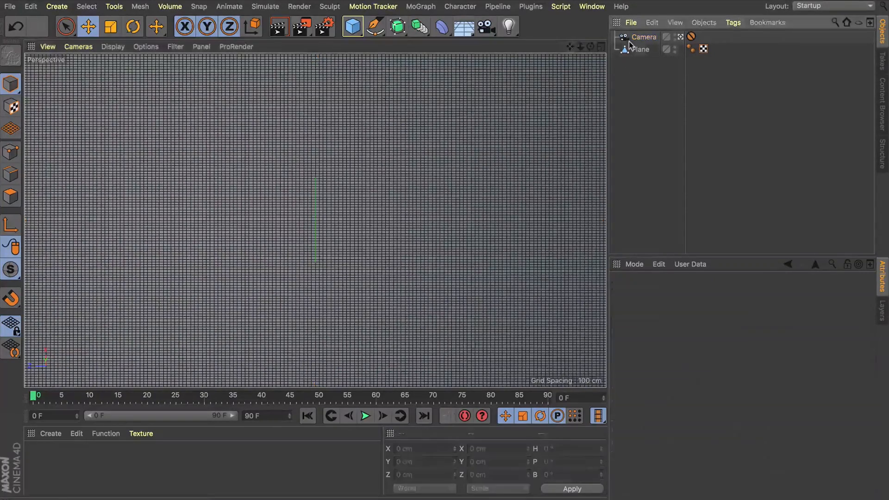
left_click(640, 49)
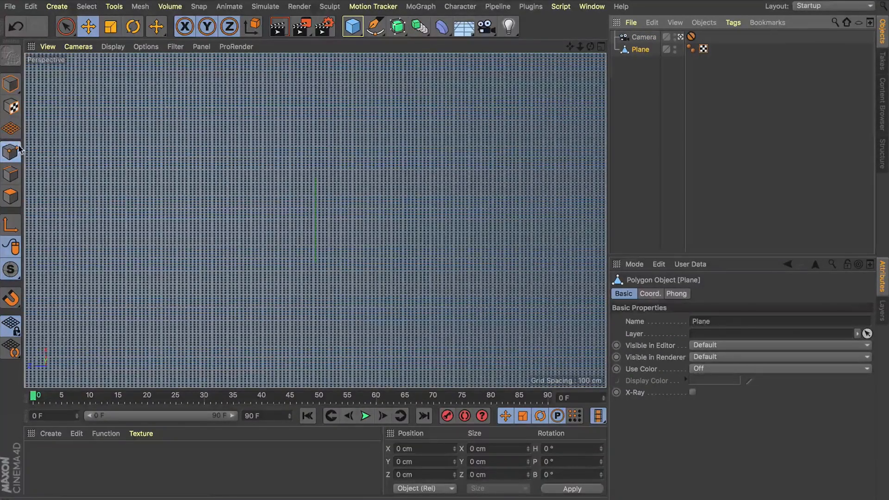
Step: Set a 0% vertex weight on the plane to create its vertex map tag
left_click(86, 7)
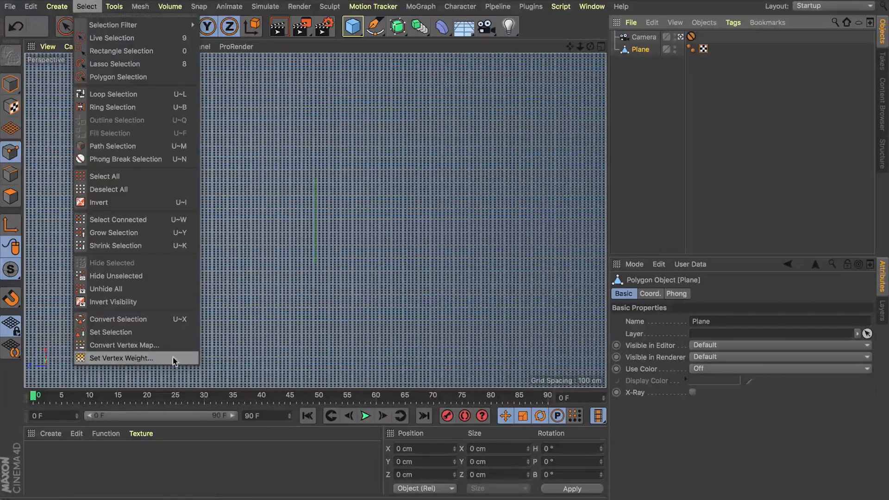
left_click(121, 358)
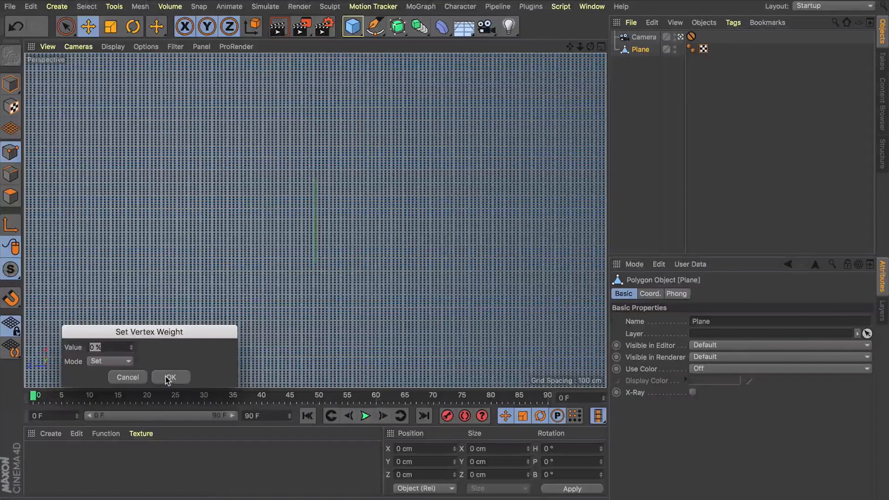
left_click(170, 378)
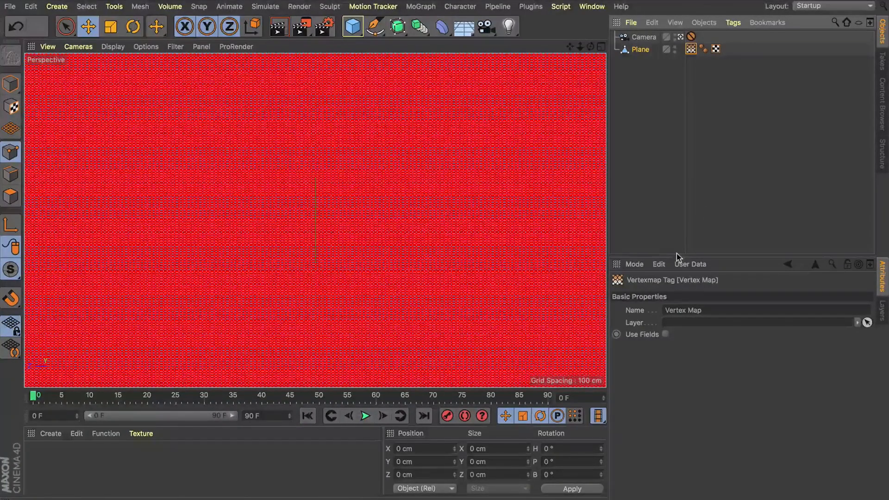
mouse_move(695, 356)
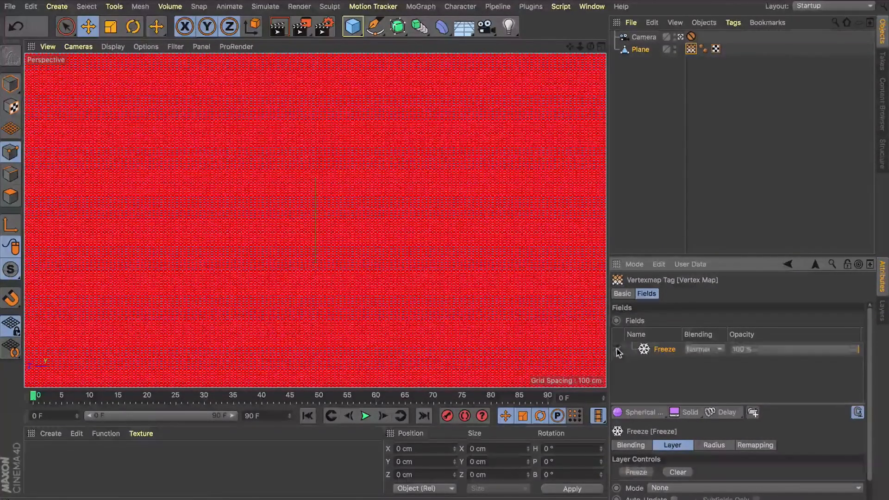
Step: Tick the Freeze layer and create a Spherical Field from the modifier layers list
left_click(617, 349)
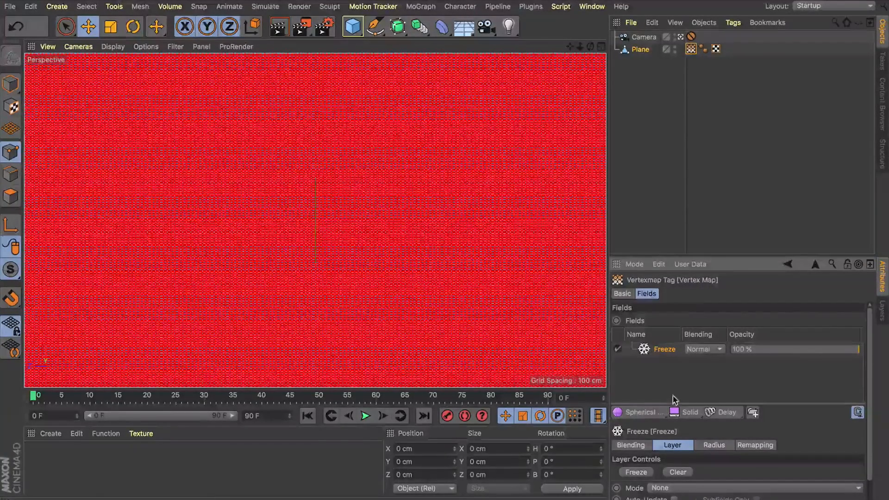
mouse_move(788, 416)
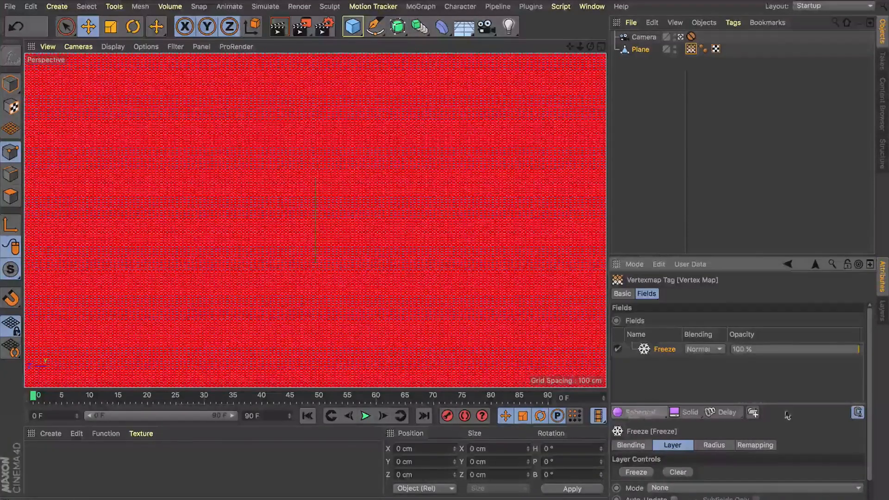
left_click(638, 413)
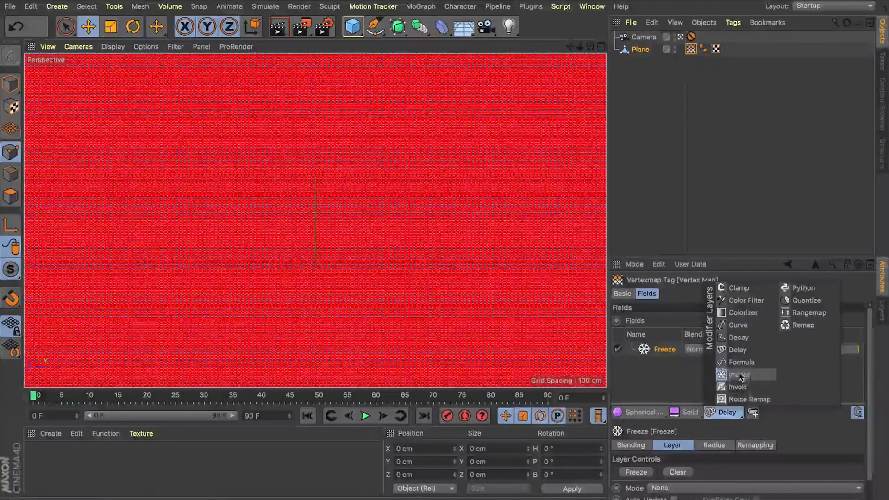
left_click(740, 374)
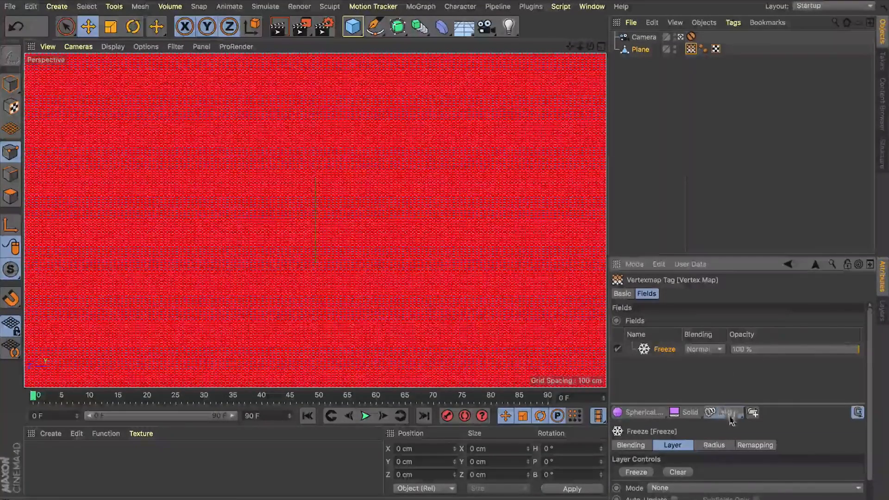
left_click(726, 413)
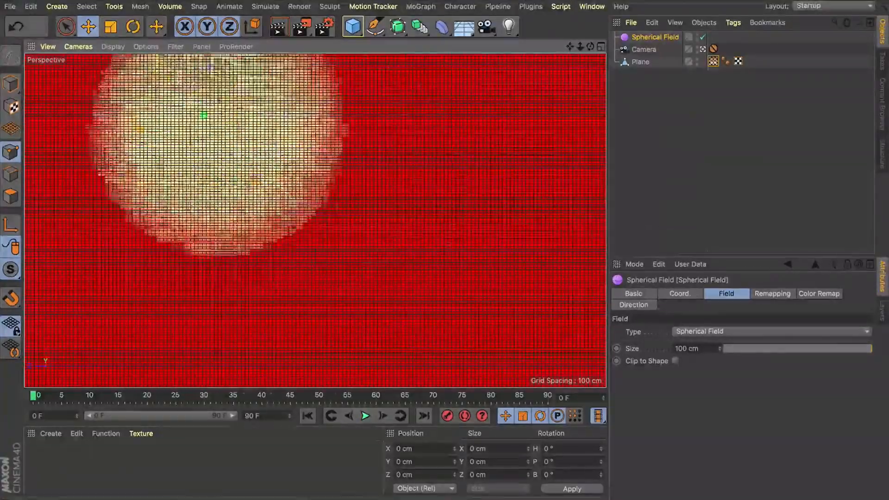
key("cmd+z")
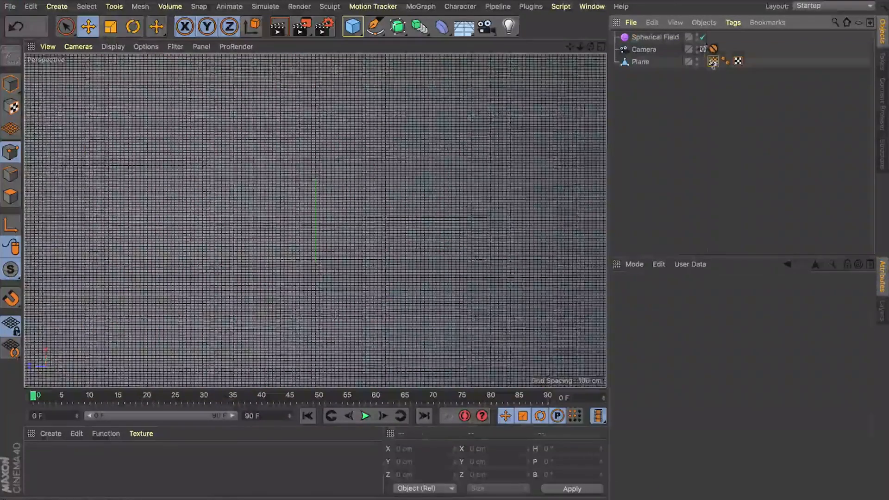
Step: Switch the Spherical Field layer's blending in the vertex map from Max to Add
left_click(655, 37)
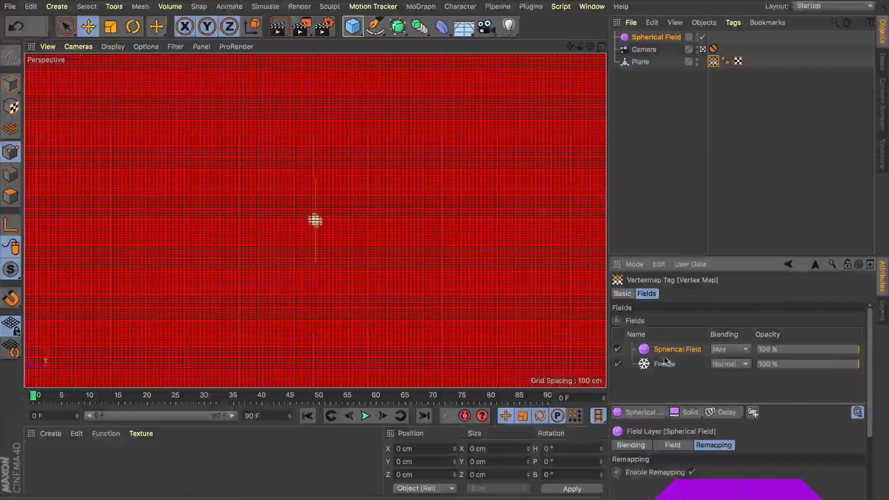
left_click(664, 364)
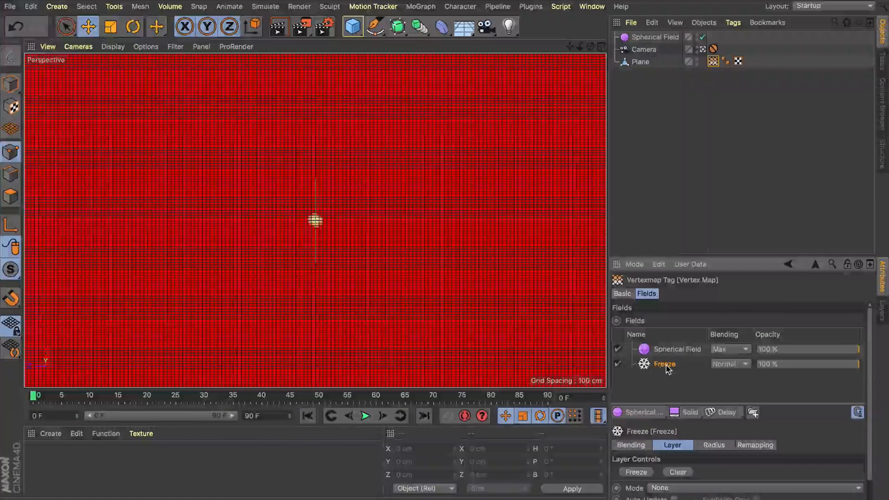
left_click(677, 349)
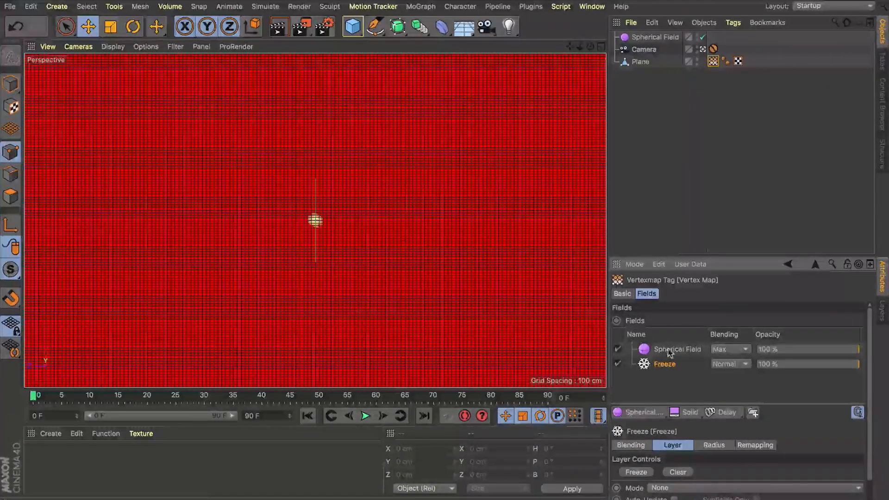
left_click(744, 349)
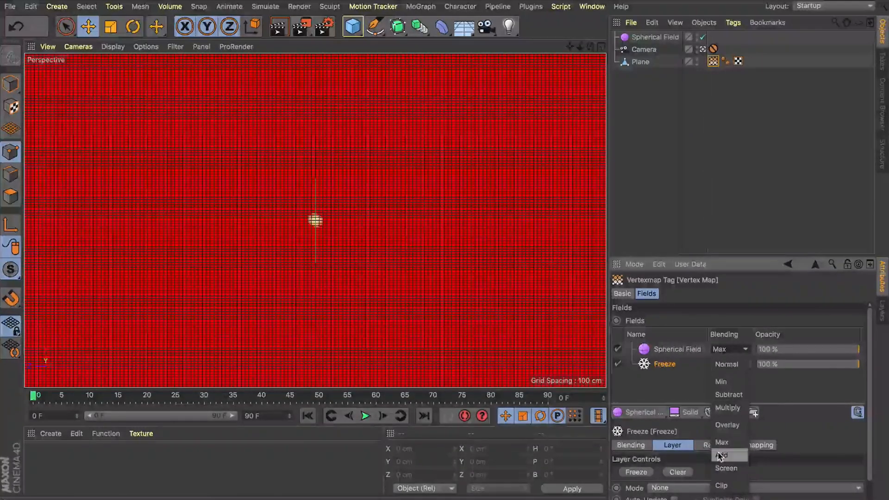
left_click(723, 455)
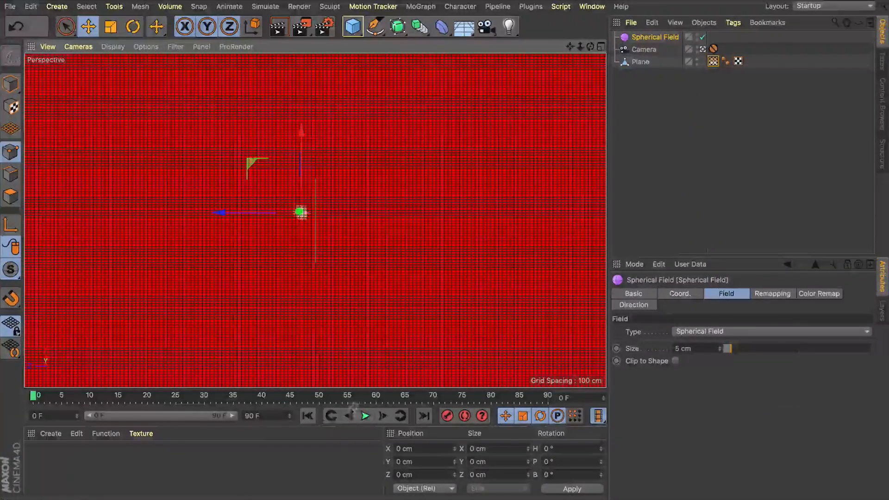
Step: Briefly play and rewind the animation, then return to the vertex map's field layers
left_click(365, 416)
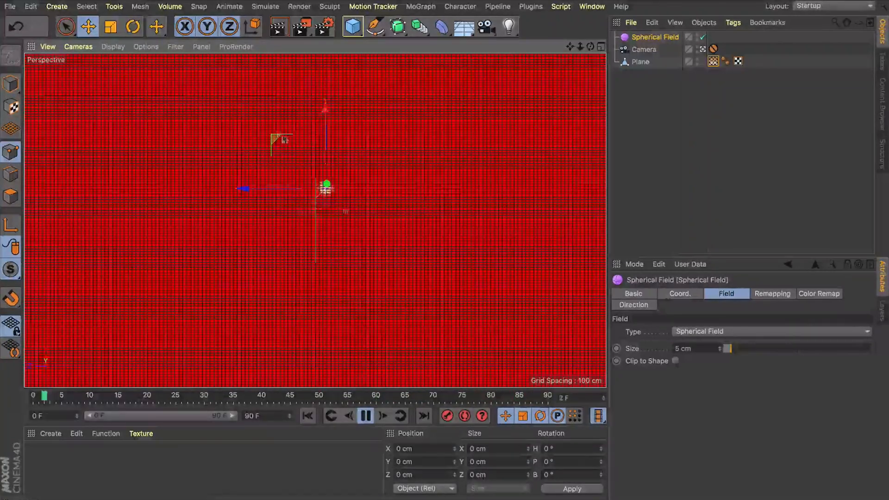
key("Cmd+z")
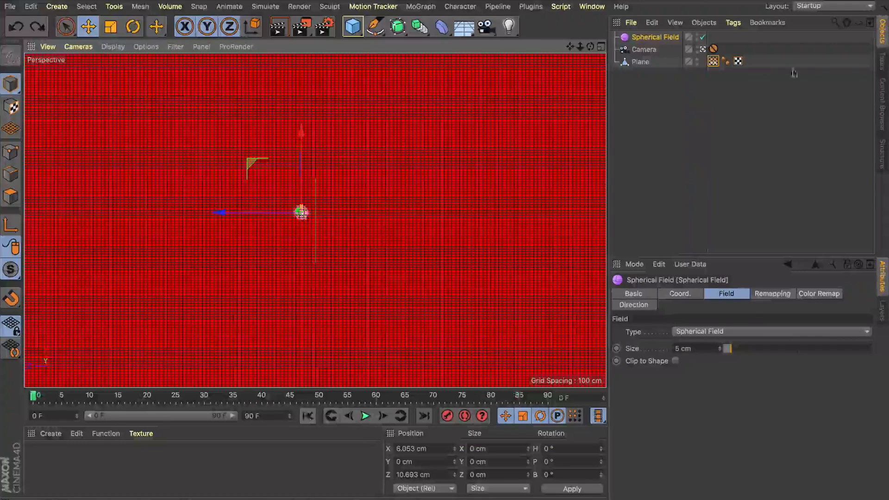
left_click(713, 61)
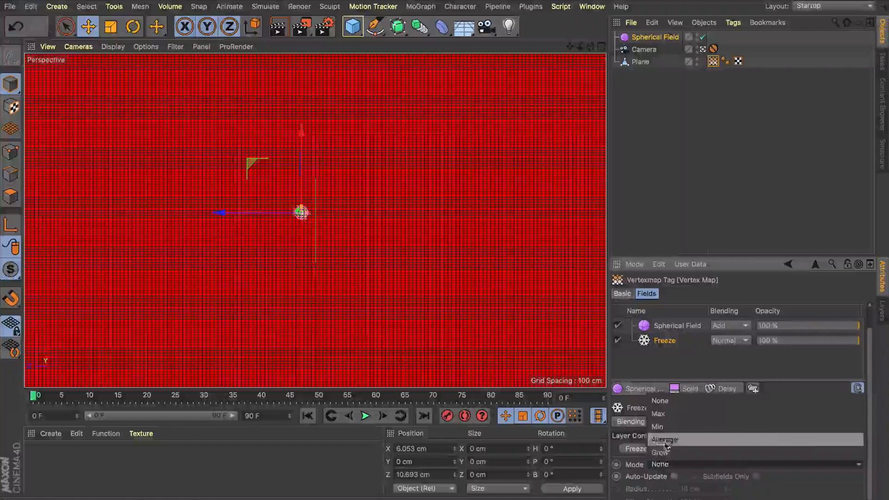
Step: Set Freeze to Average mode with Auto-Update and a 4 cm radius
left_click(665, 440)
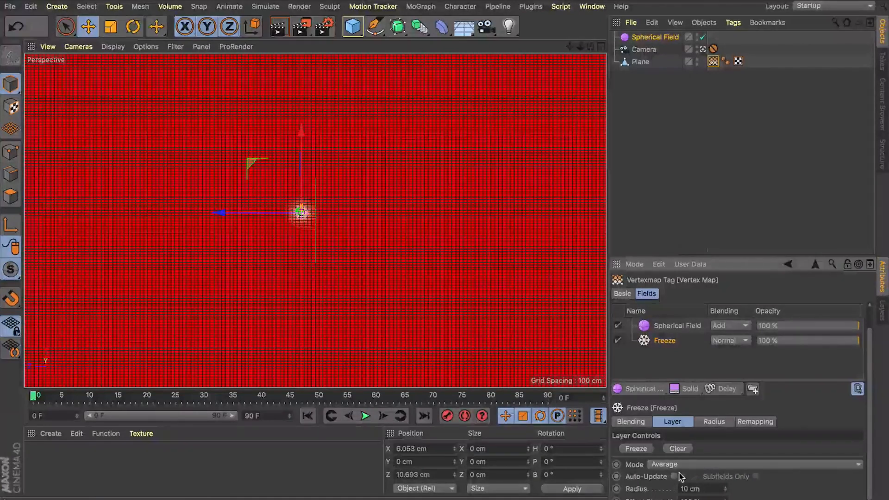
left_click(675, 477)
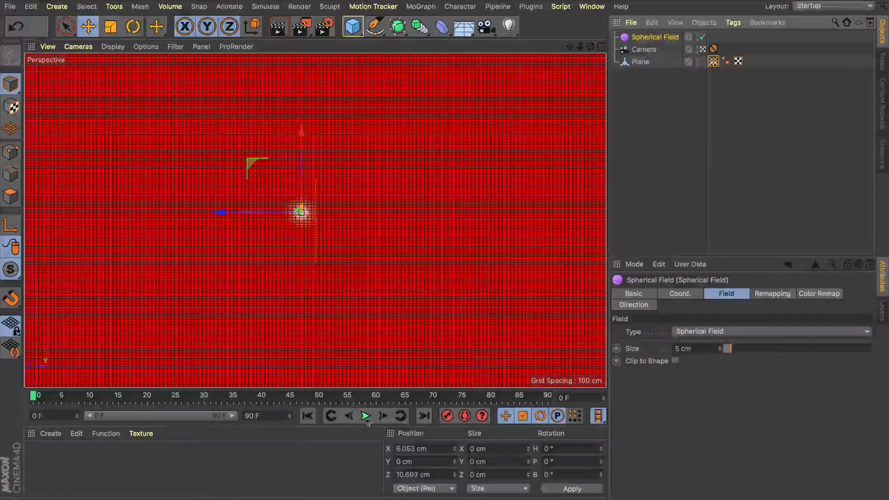
left_click(365, 416)
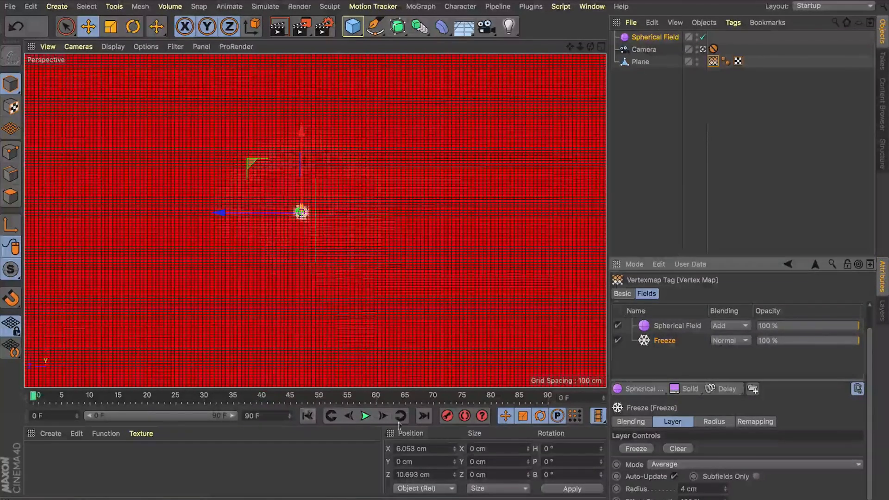
Step: Play the animation to watch the field's influence spread, then rewind
left_click(364, 416)
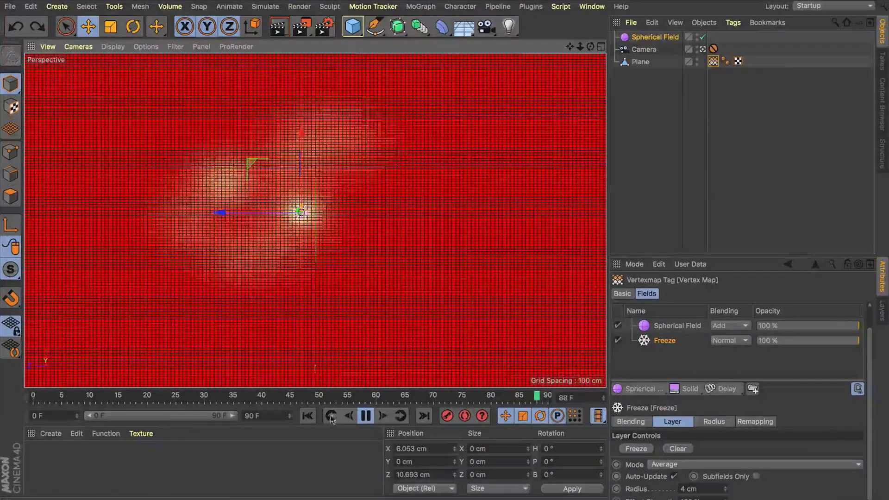
left_click(364, 416)
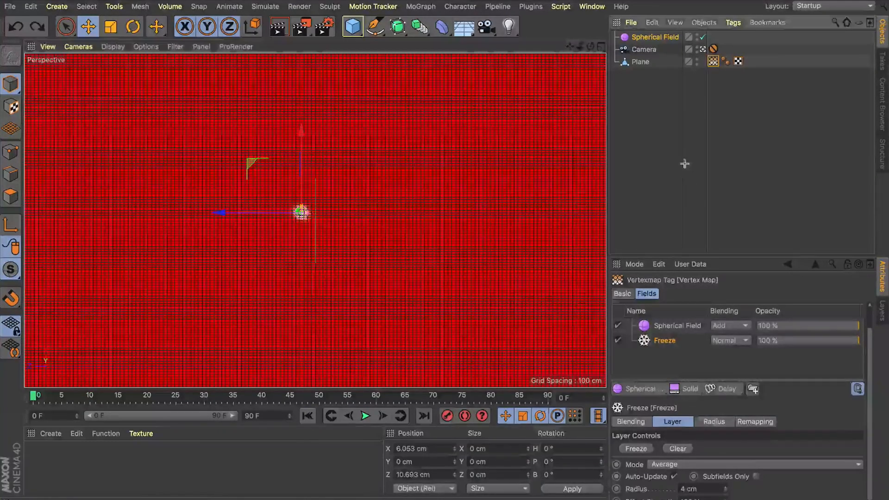
left_click(655, 37)
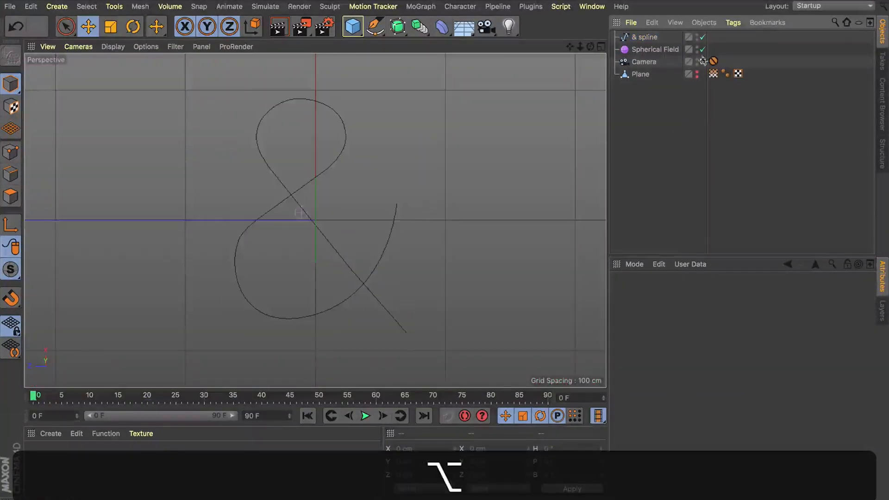
Step: Select the merged & spline and browse the spline shape palette
left_click(646, 37)
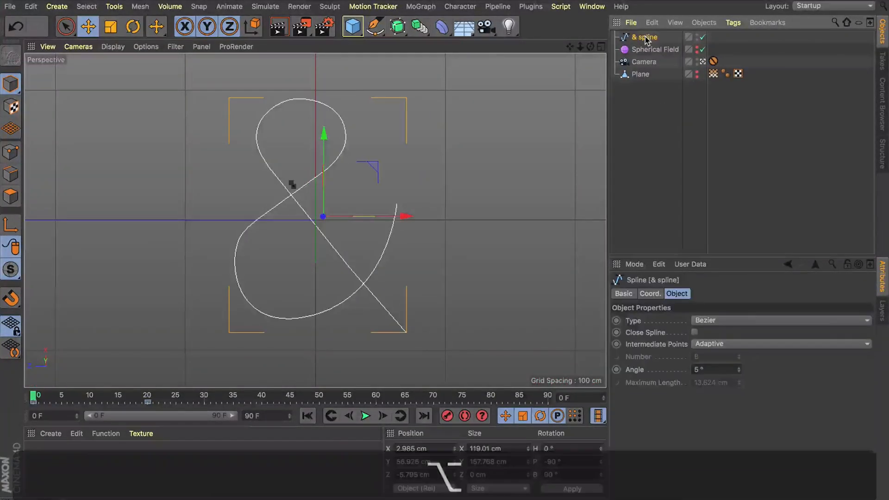
mouse_move(645, 38)
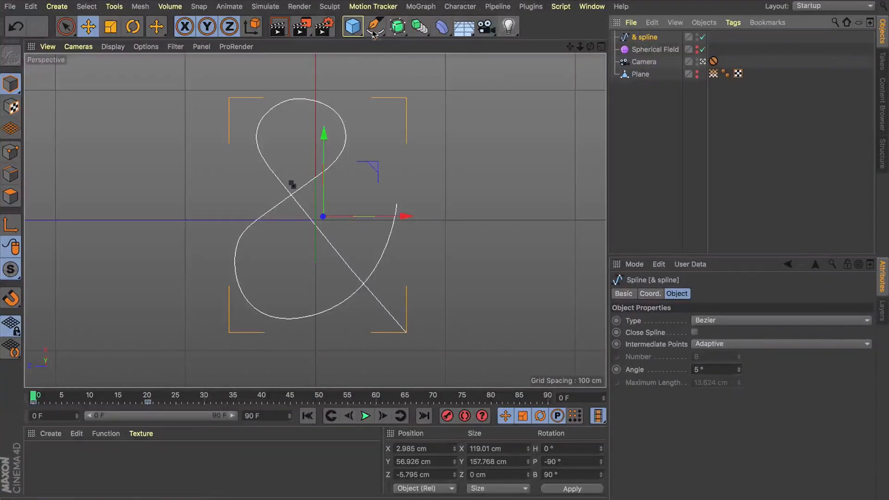
left_click(374, 26)
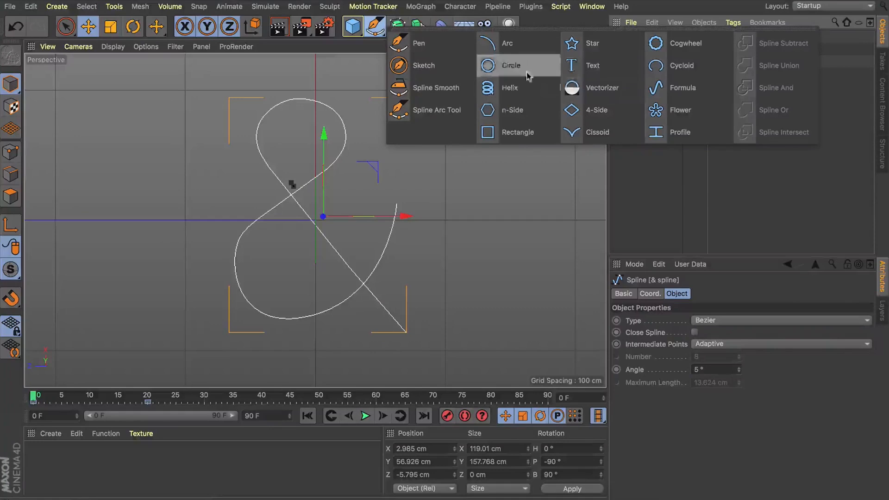
mouse_move(531, 77)
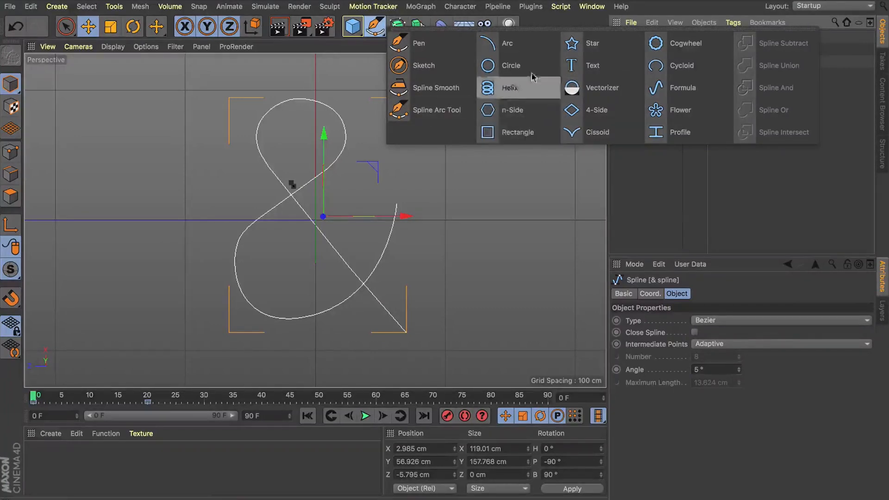
mouse_move(510, 122)
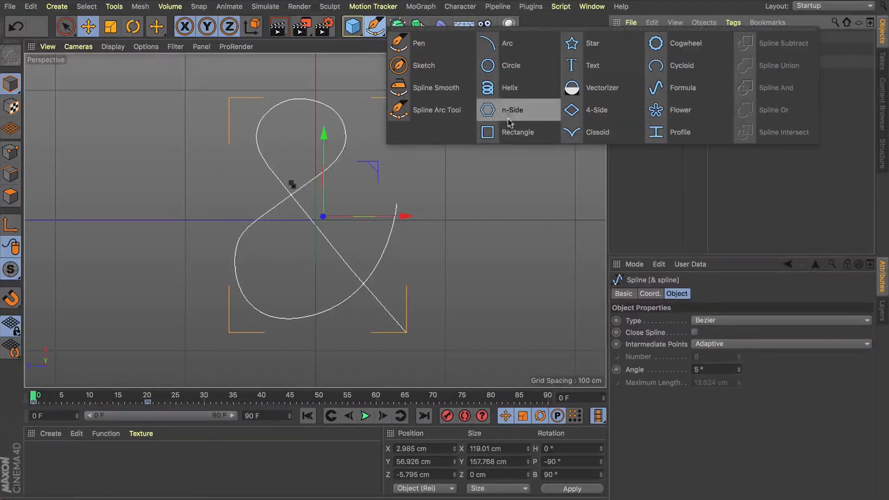
mouse_move(577, 46)
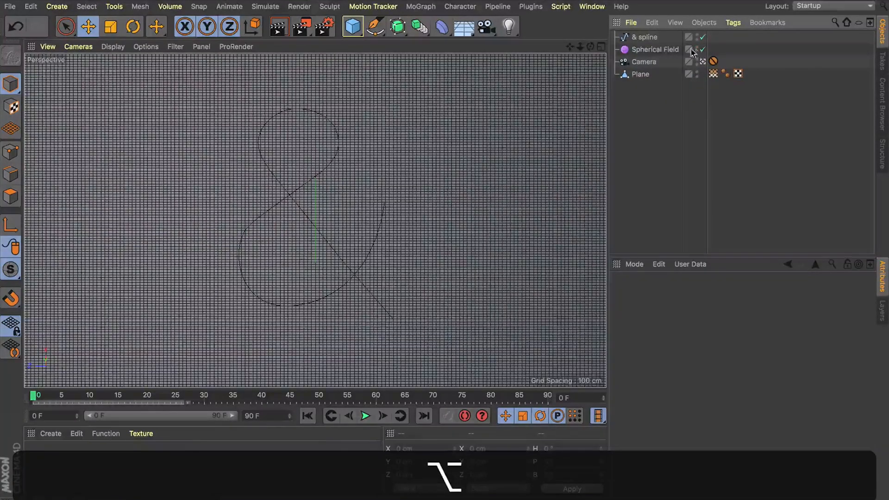
Step: Give the Spherical Field an Align to Spline tag following the & spline and scrub to verify
left_click(641, 74)
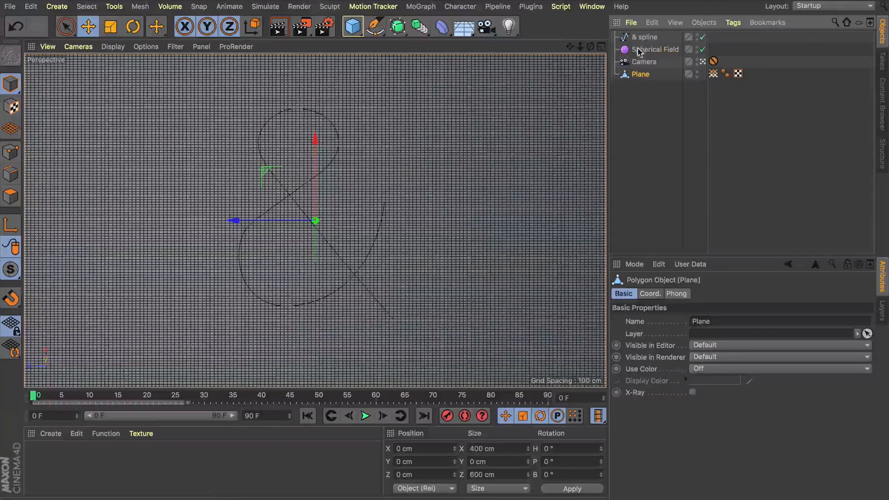
left_click(655, 49)
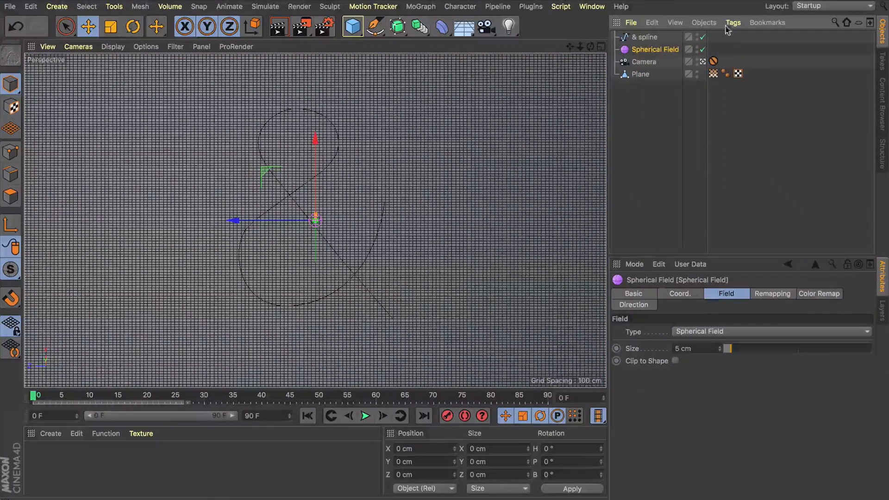
left_click(733, 22)
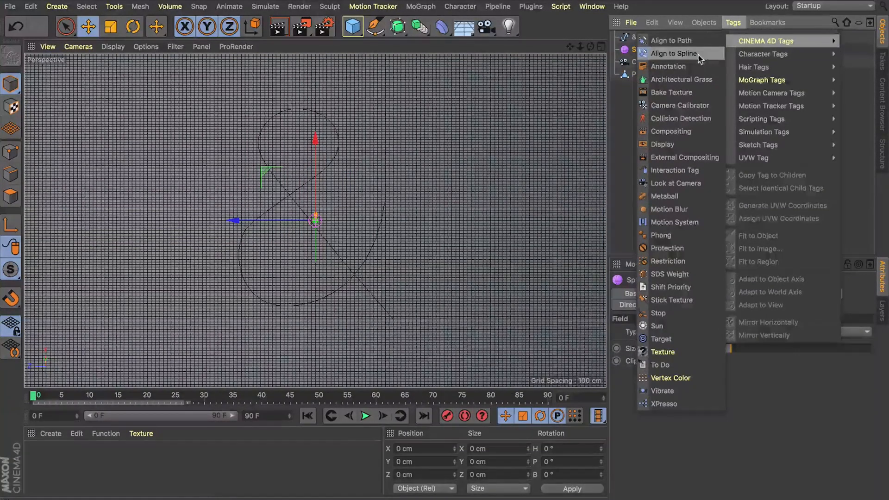
left_click(672, 54)
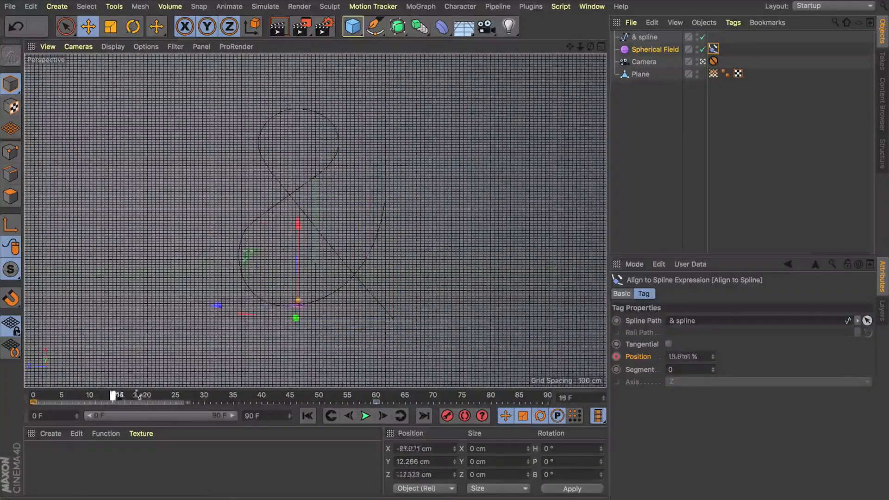
left_click_drag(114, 395, 303, 395)
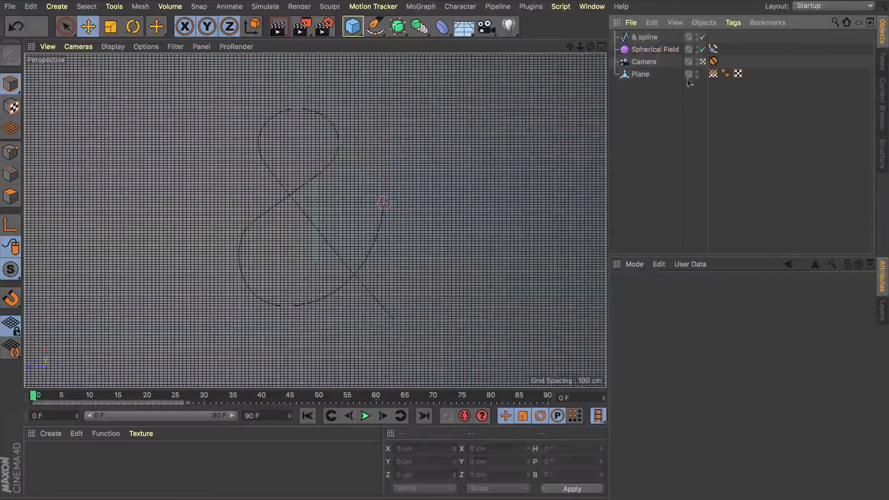
Step: Clear the frozen vertex map from the Vertexmap tag's Freeze layer controls
left_click(713, 73)
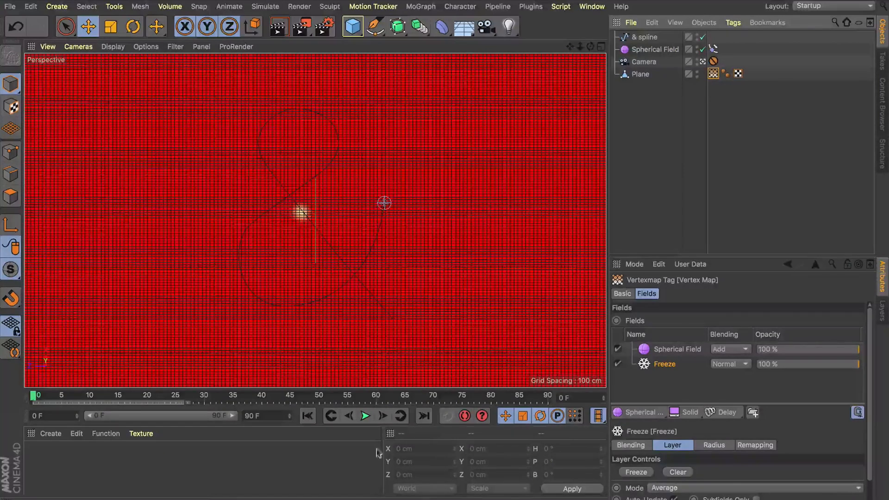
left_click(677, 472)
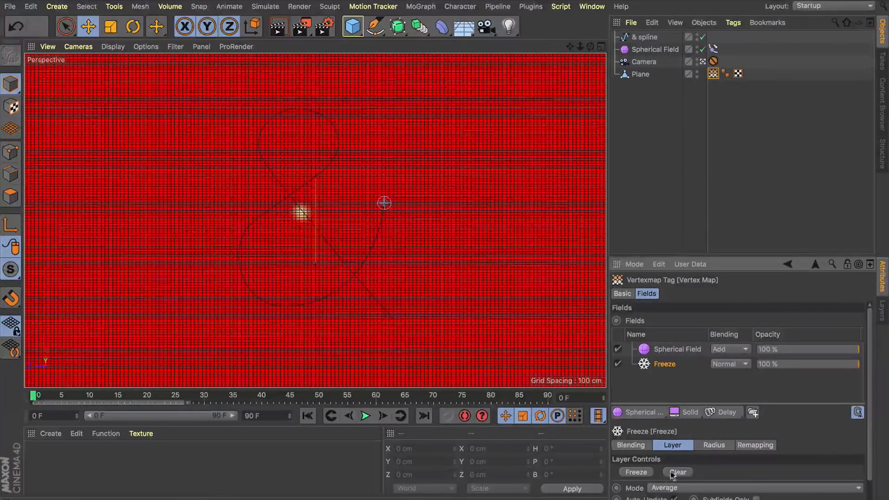
left_click(677, 472)
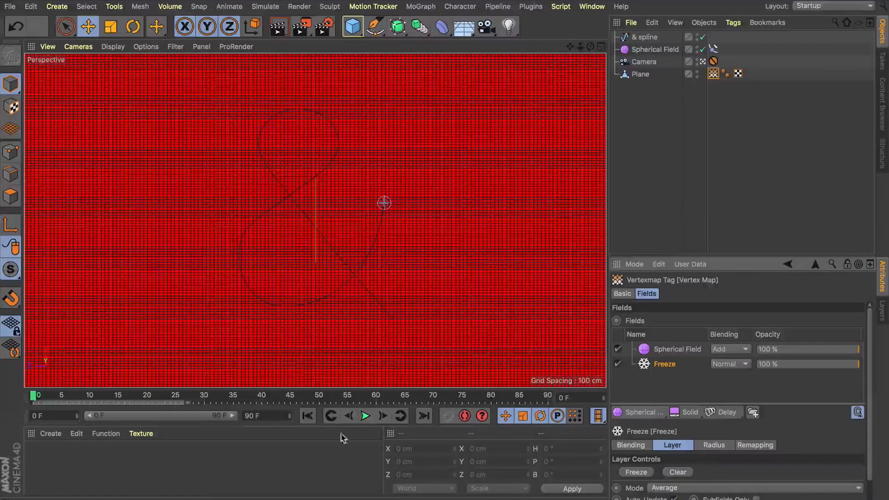
Step: Play the animation so the field's influence builds along the ampersand path
left_click(366, 416)
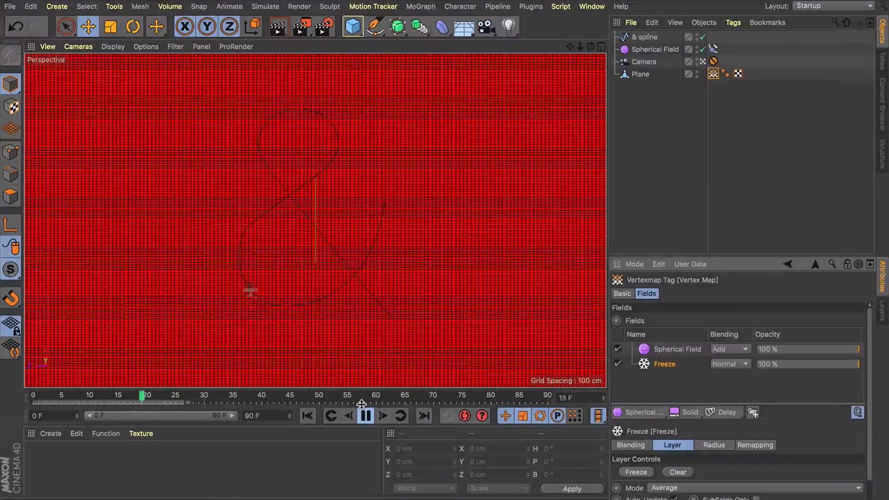
left_click(382, 415)
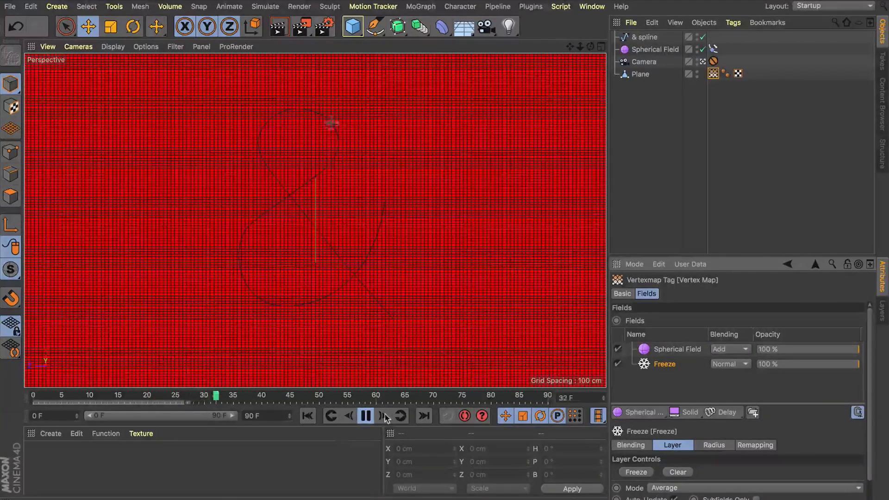
left_click(365, 417)
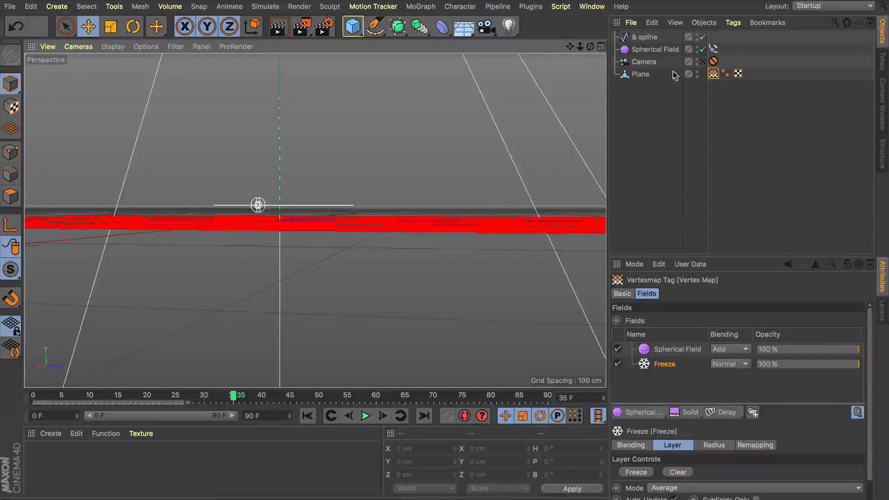
mouse_move(616, 74)
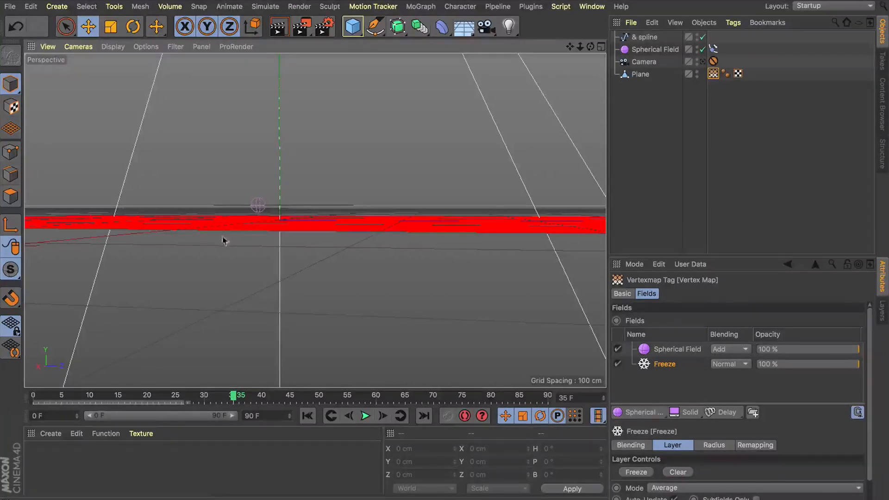
Step: Lower the & spline along Y to plane height, then scrub the first frames to check the field
left_click(644, 37)
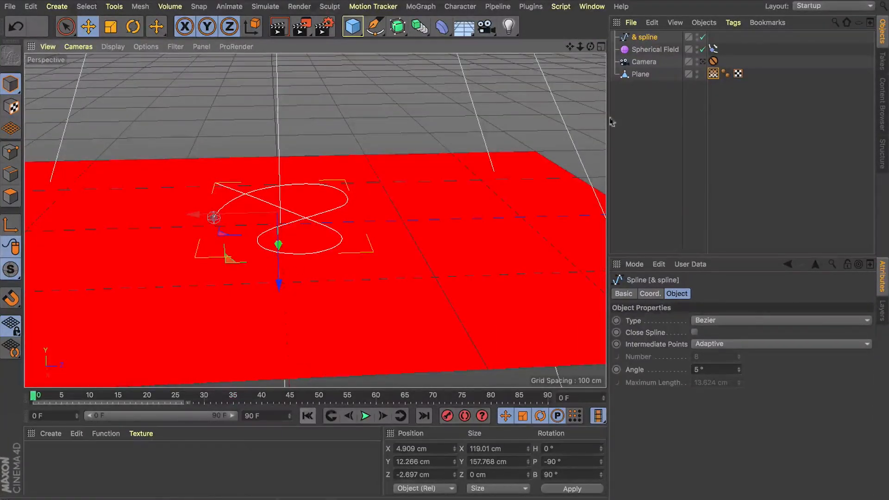
left_click(650, 294)
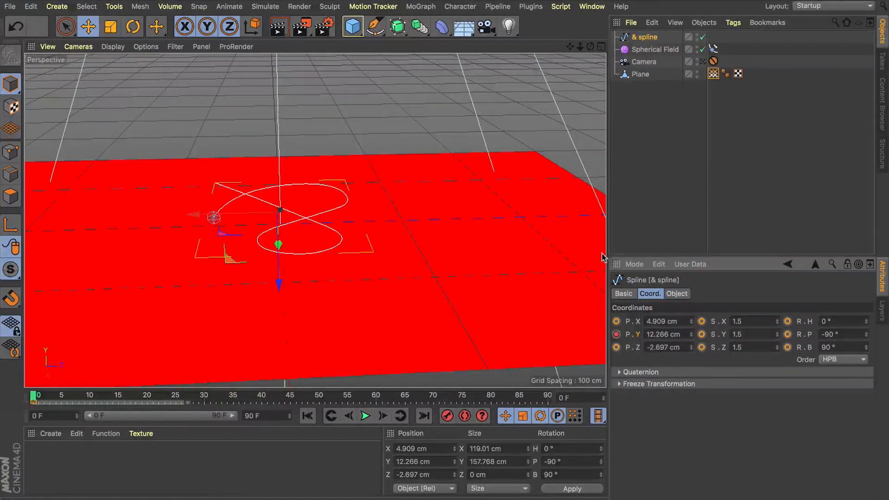
mouse_move(571, 98)
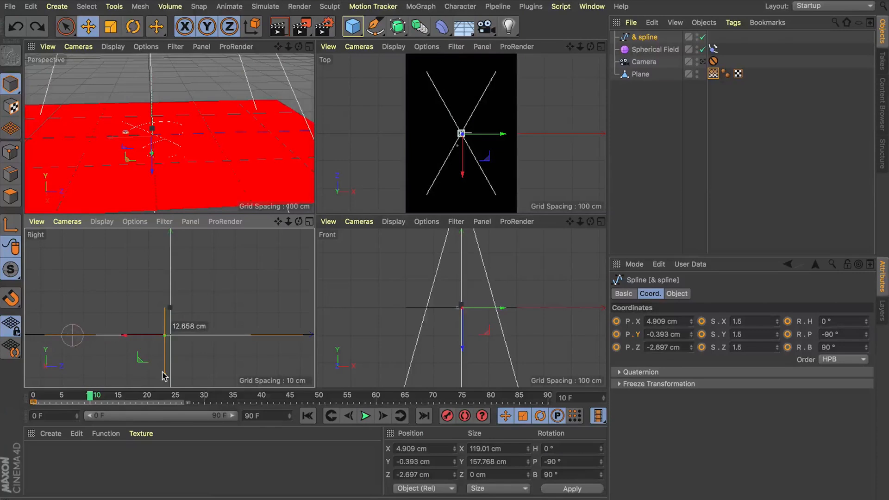
left_click_drag(165, 341, 165, 335)
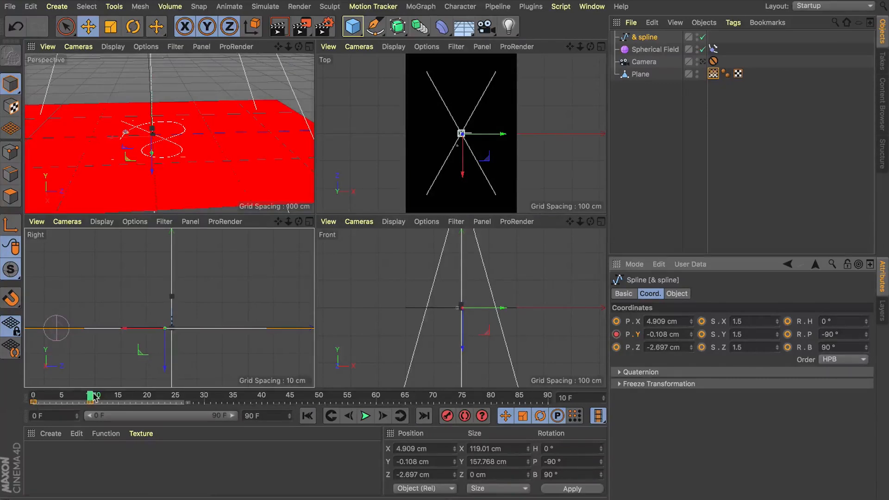
left_click_drag(93, 395, 79, 395)
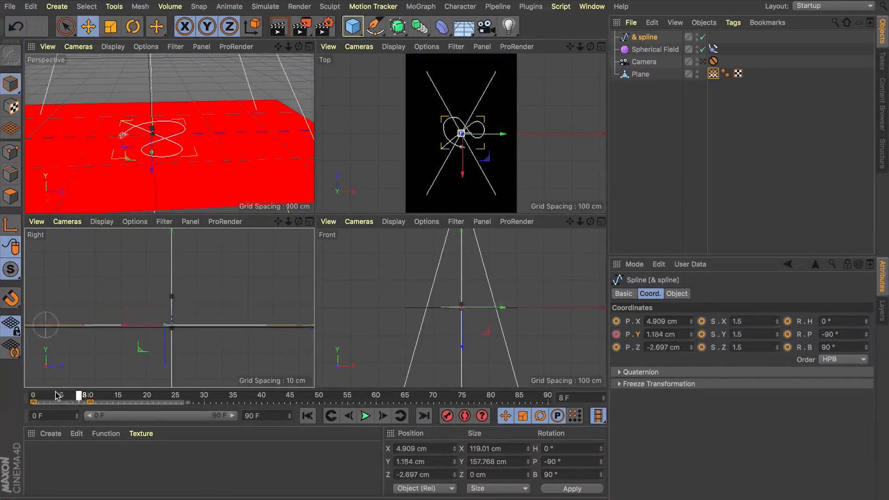
left_click_drag(80, 395, 39, 395)
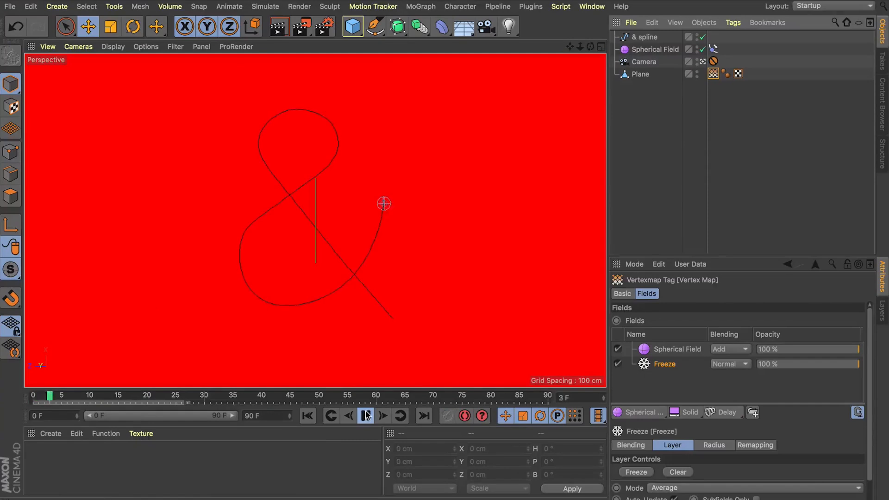
Step: Play the animation to frame 90 so the field paints its glowing trail along the ampersand
left_click(365, 416)
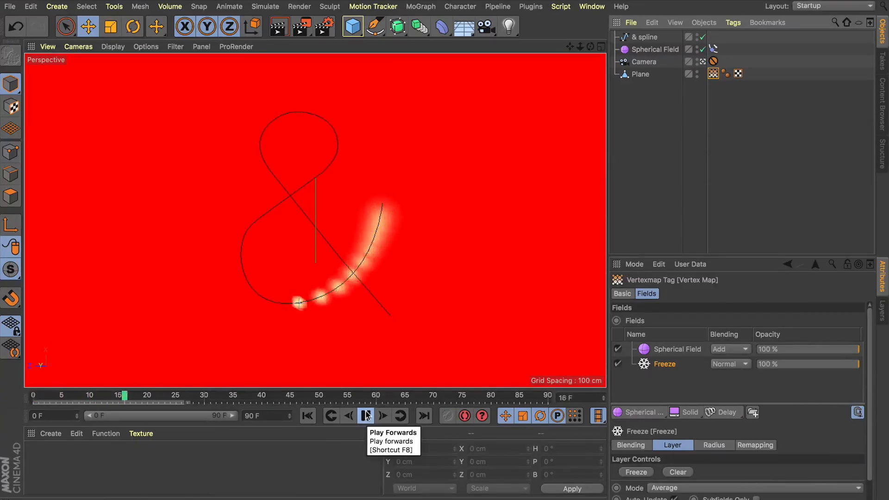
left_click(366, 415)
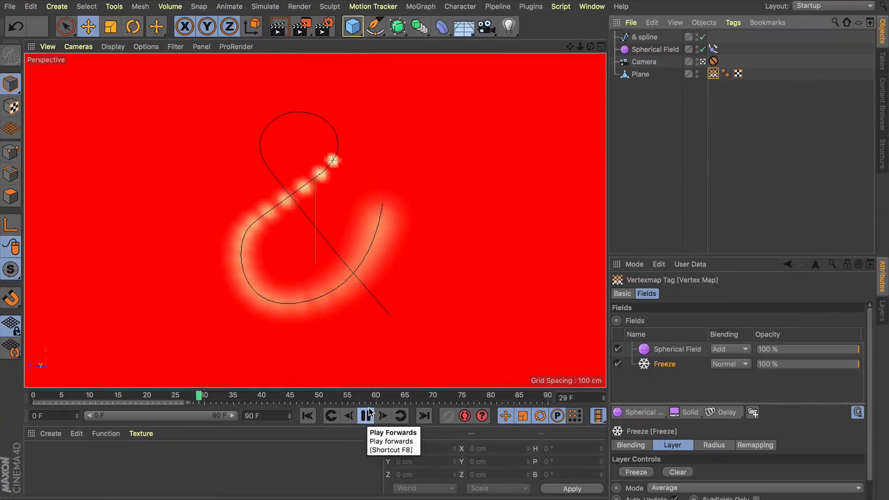
left_click(363, 416)
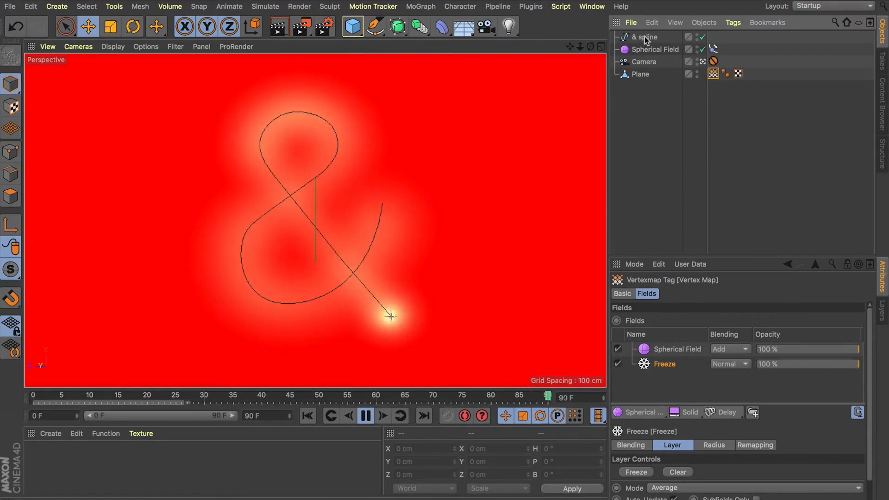
Step: Set the & spline's Intermediate Points to Uniform and replay to check the trail
left_click(645, 37)
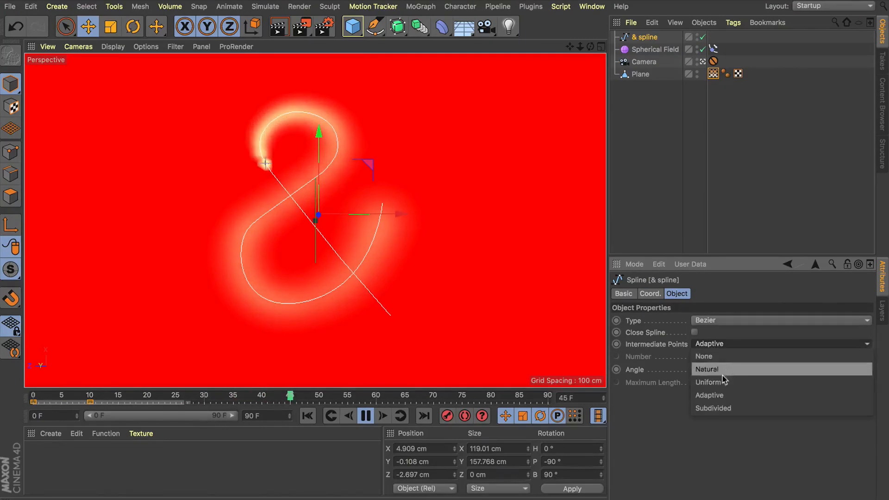
left_click(710, 382)
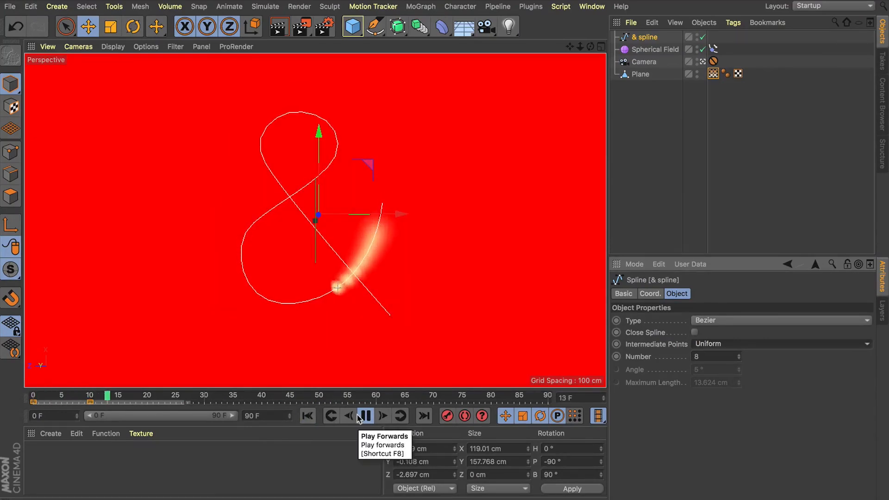
left_click(367, 416)
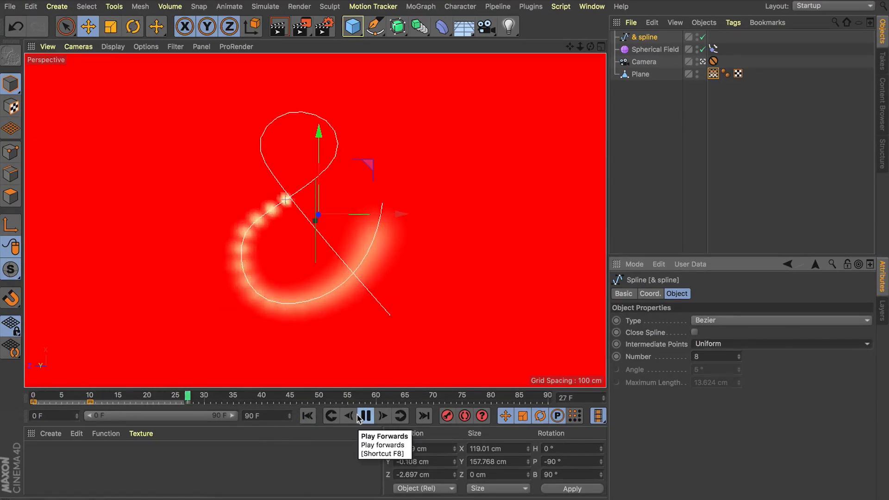
left_click(365, 416)
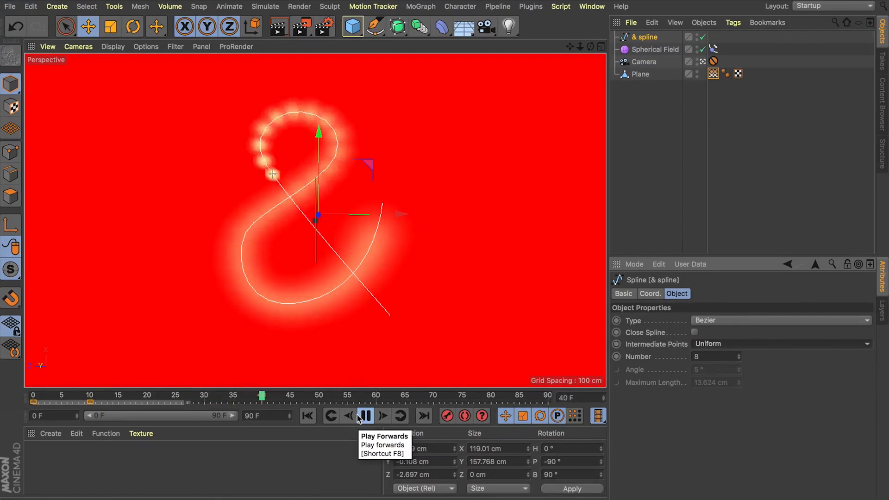
left_click(366, 416)
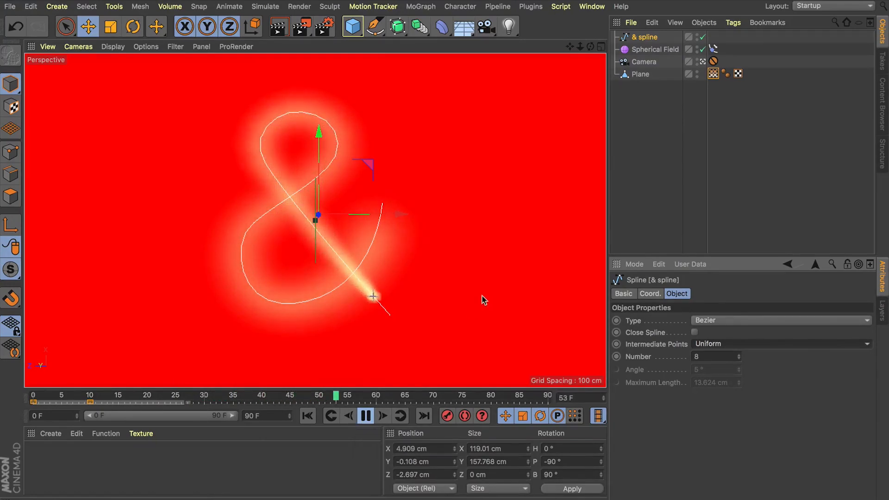
Step: Switch Intermediate Points to Subdivided and replay for a smoother, even trail
left_click(366, 415)
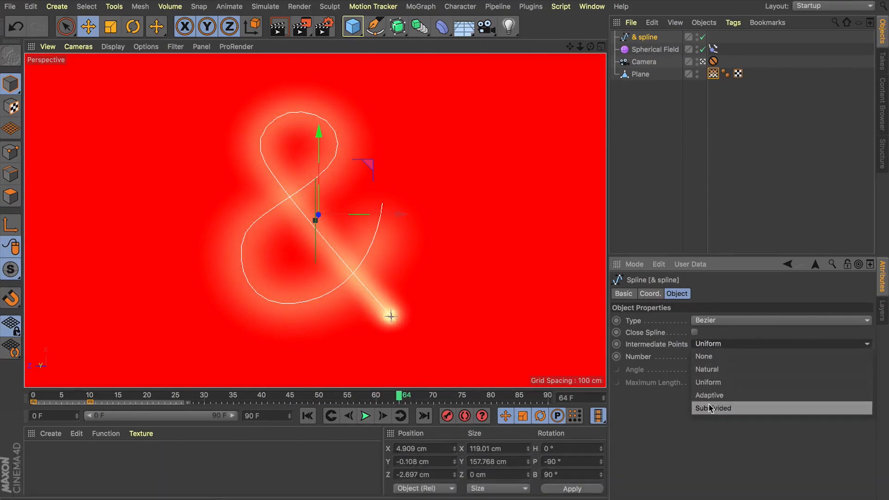
left_click(713, 408)
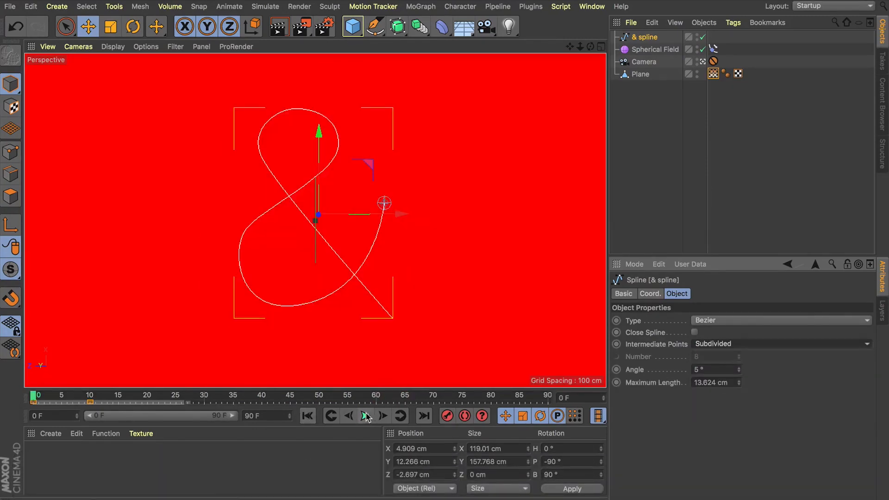
left_click(364, 415)
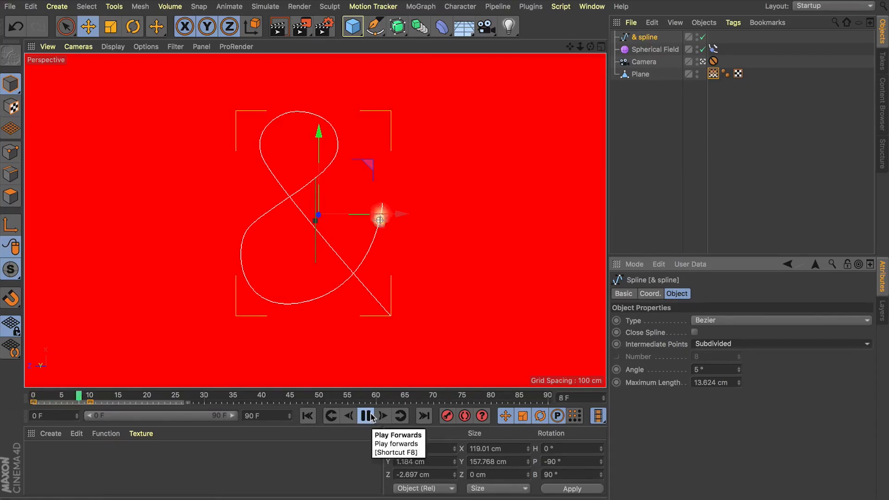
left_click(364, 416)
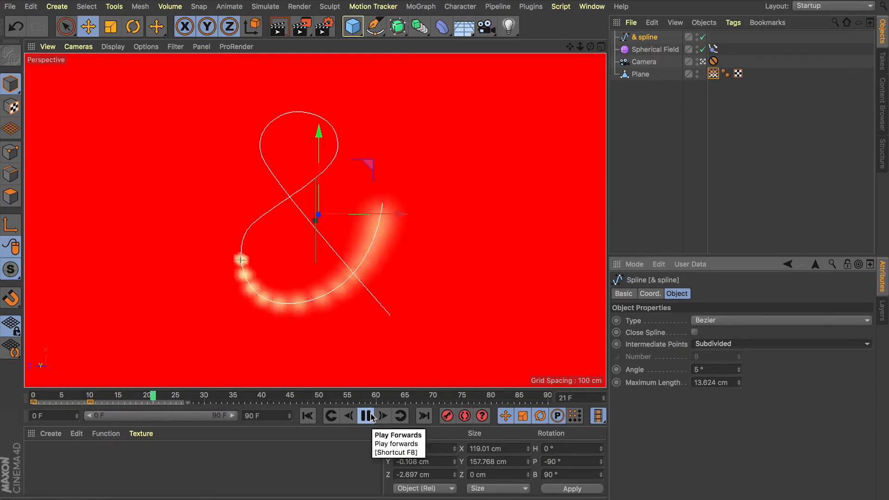
left_click(365, 416)
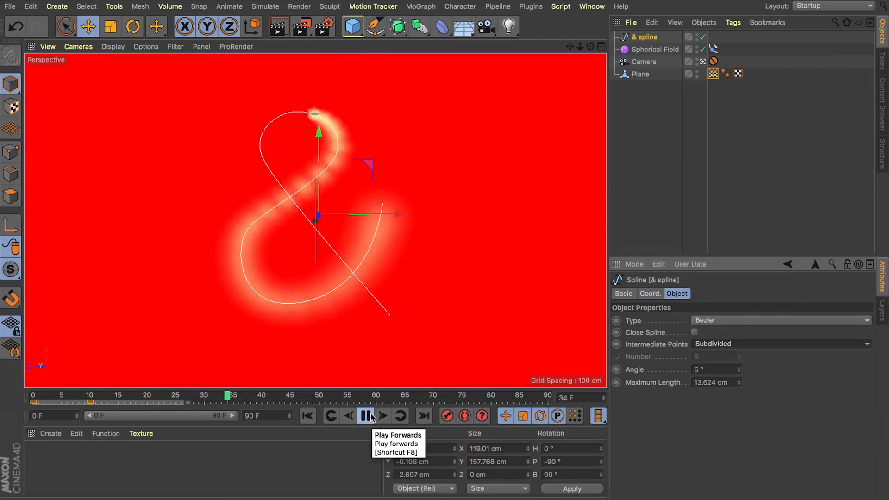
left_click(365, 415)
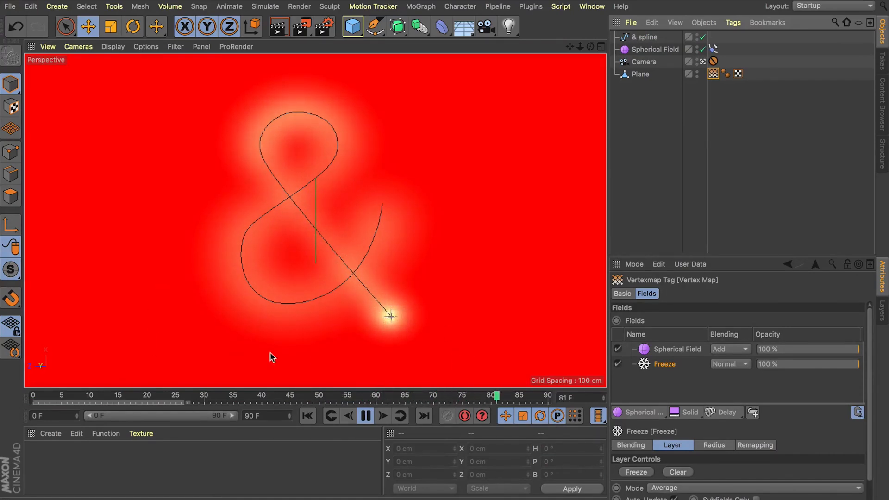
Step: Move the Align to Spline end Position key to frame 110 and extend the scene to 150 frames
left_click(654, 49)
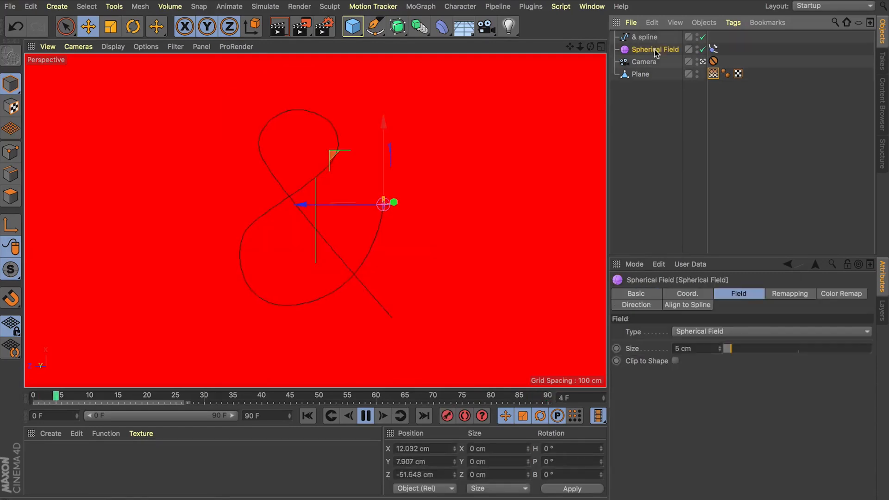
left_click(365, 416)
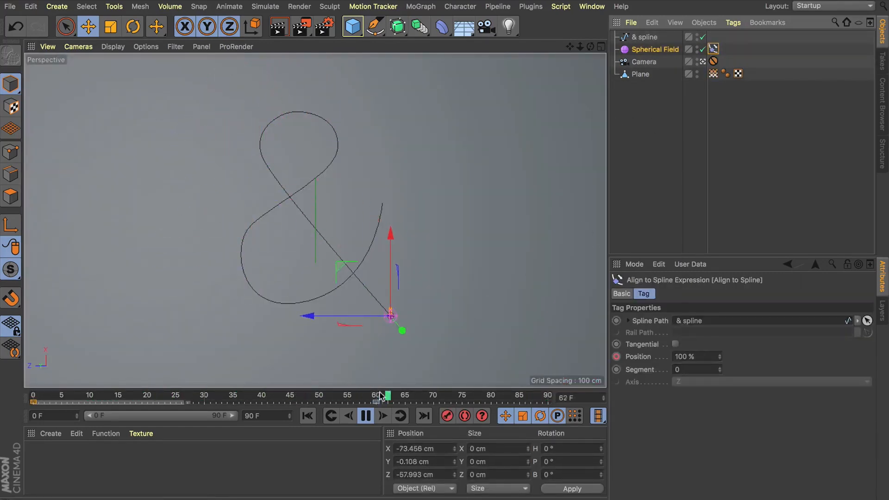
left_click(363, 415)
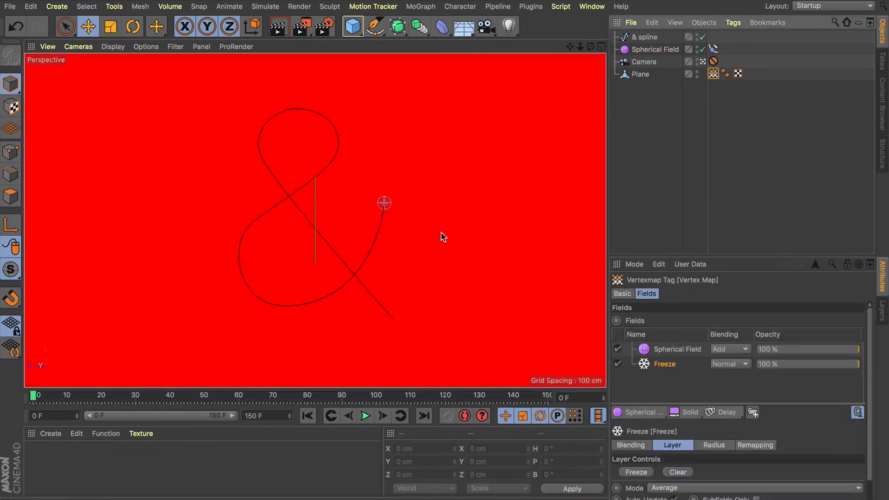
Step: Replay the longer animation to watch the slower glow trace the ampersand
left_click(365, 416)
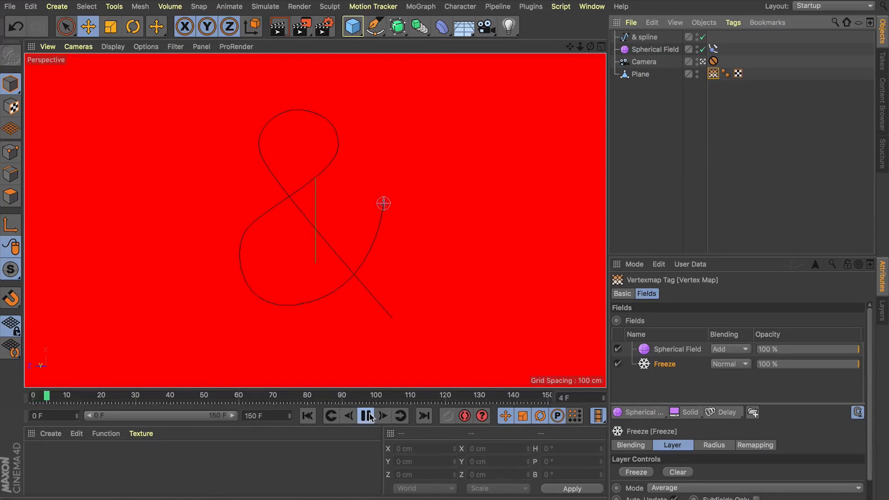
left_click(368, 415)
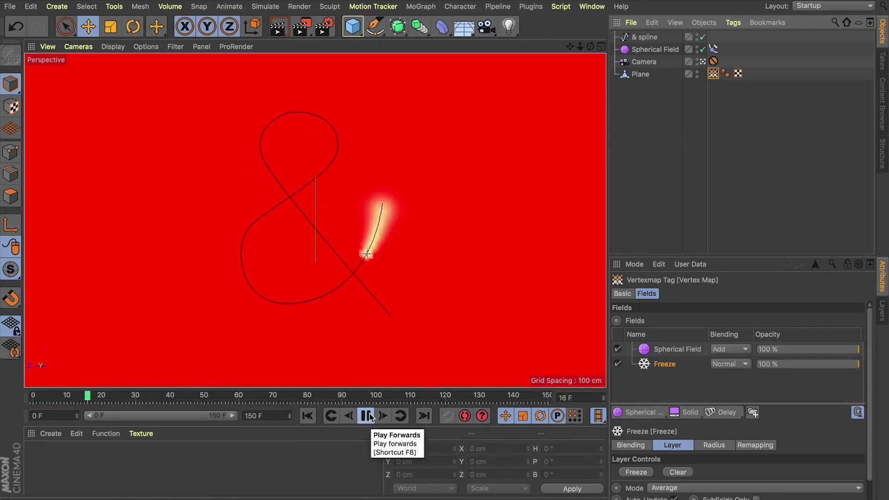
left_click(365, 415)
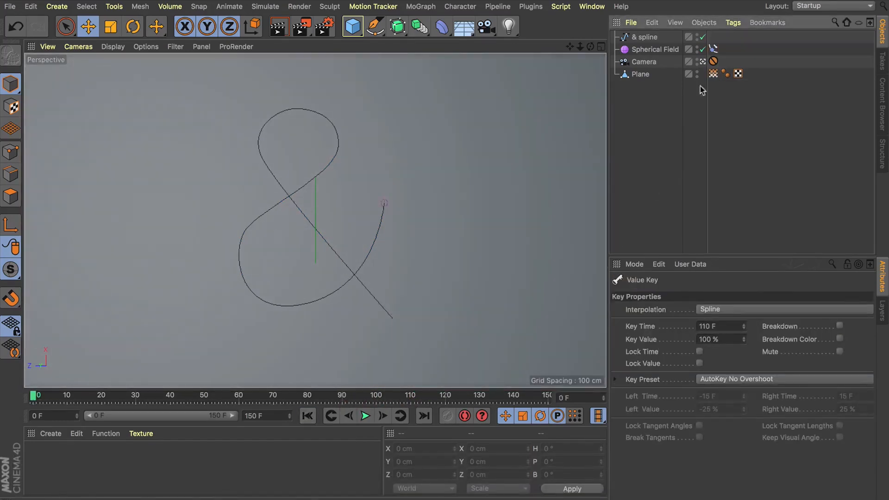
left_click(365, 416)
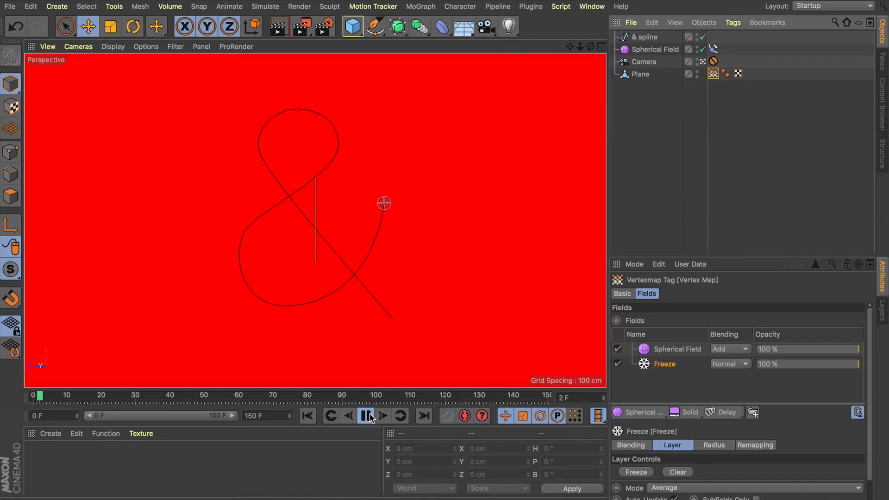
left_click(365, 416)
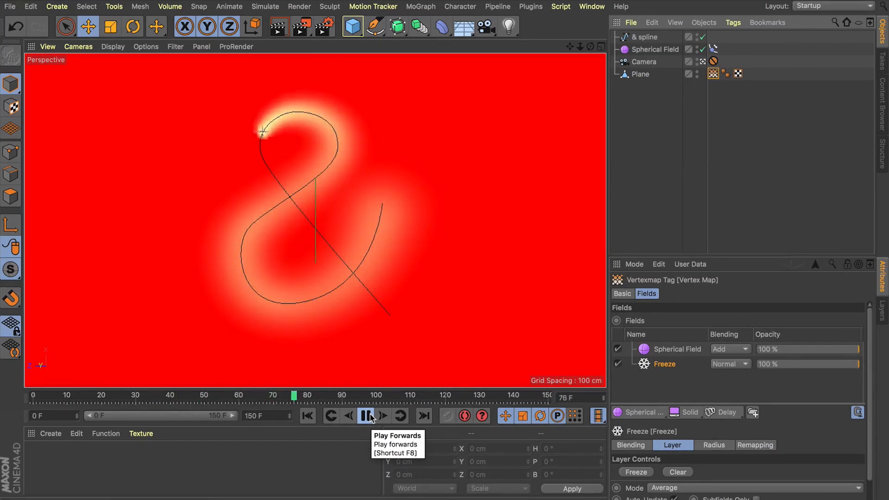
Step: Stop playback at frame 80 and look through the scene camera again
left_click(365, 415)
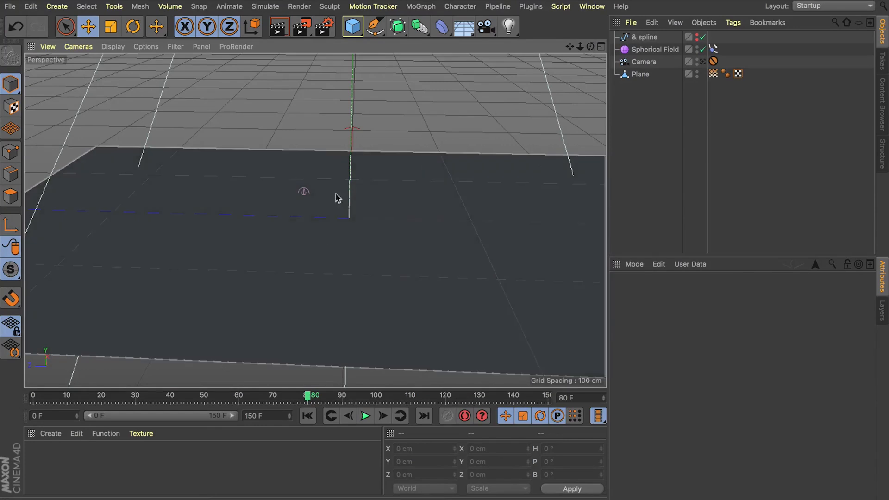
mouse_move(389, 216)
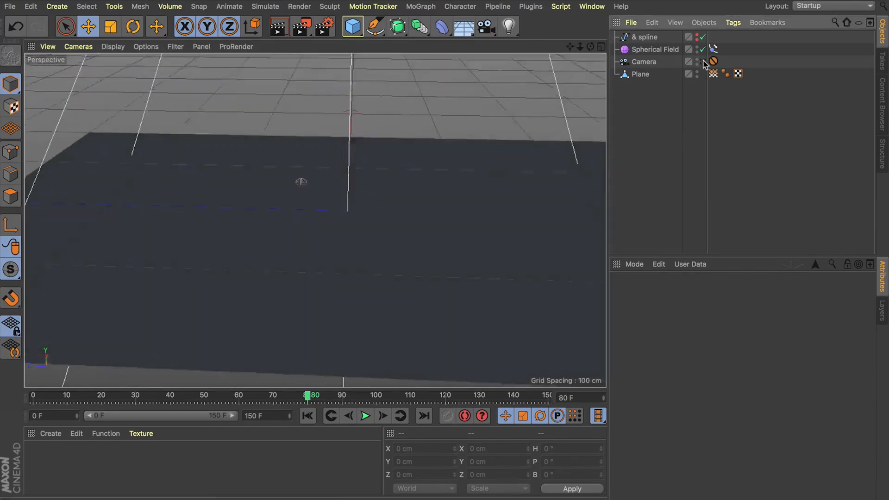
left_click(640, 74)
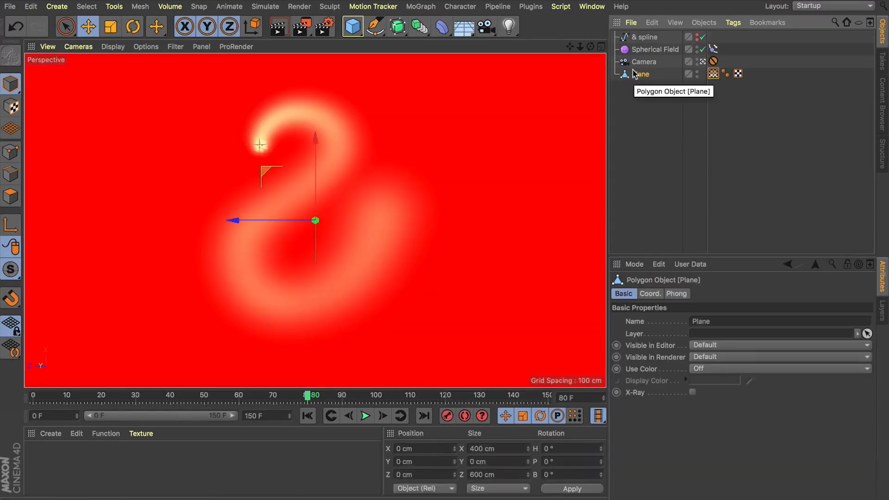
Step: Add a Displacer deformer via Commander 'di' and make it a child of the Plane
left_click(834, 21)
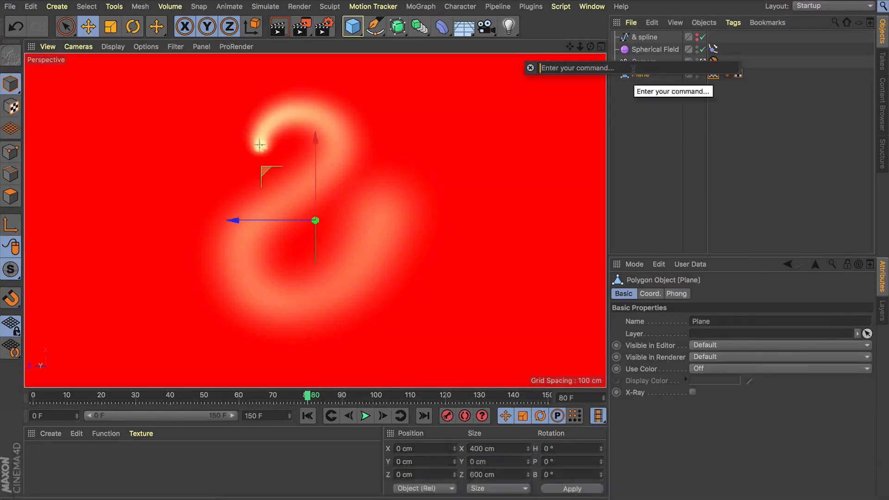
type("di")
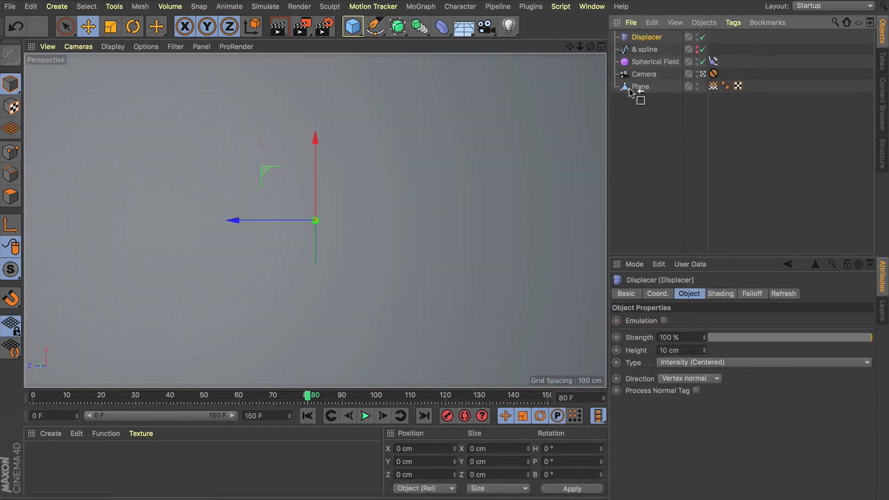
left_click_drag(646, 37, 640, 86)
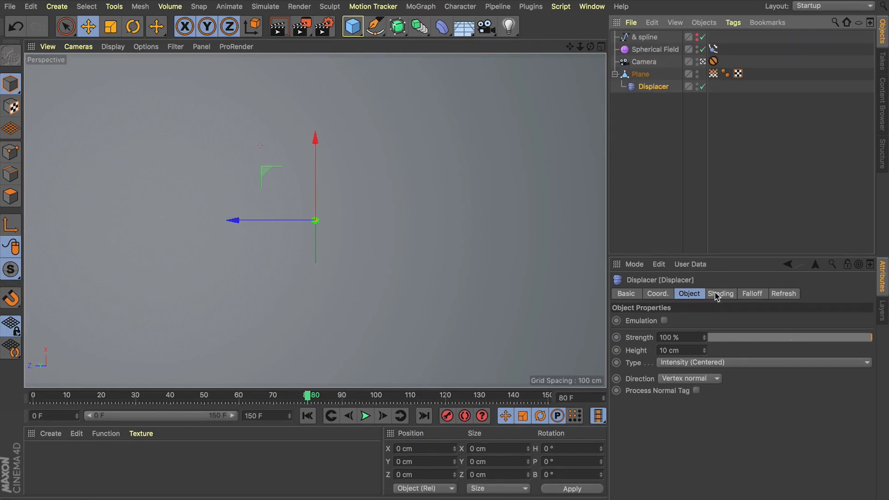
Step: Give the Displacer's shading channel a Color shader, deselect, and rewind to frame 0
left_click(720, 294)
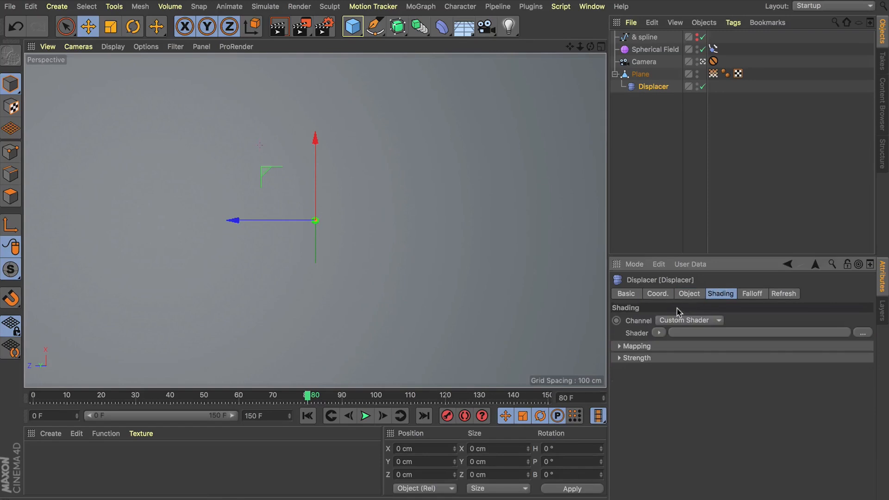
left_click(658, 333)
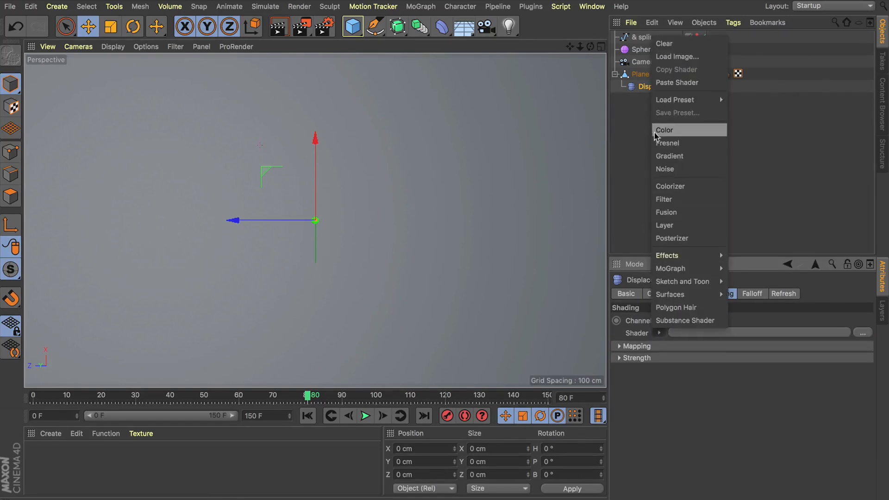
left_click(665, 129)
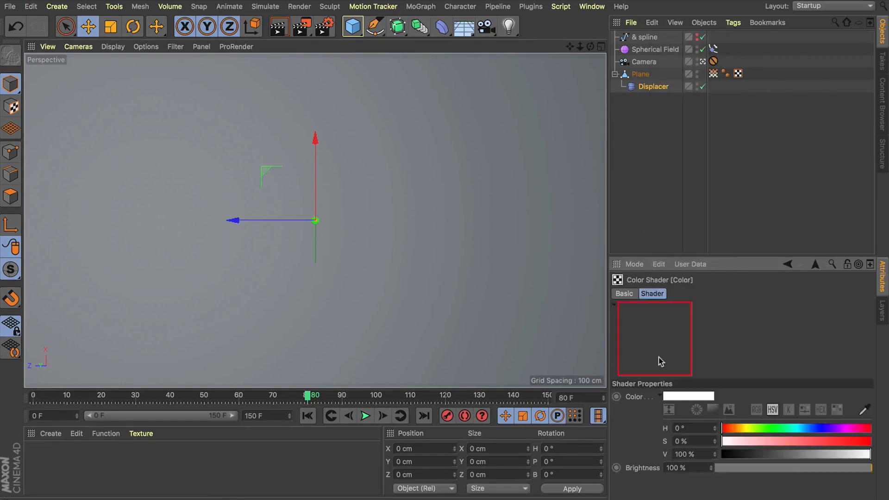
left_click(653, 86)
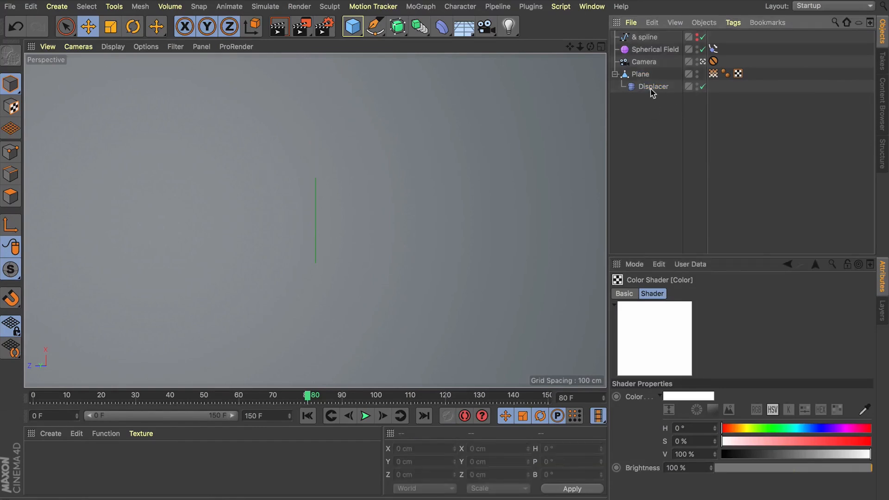
left_click(653, 86)
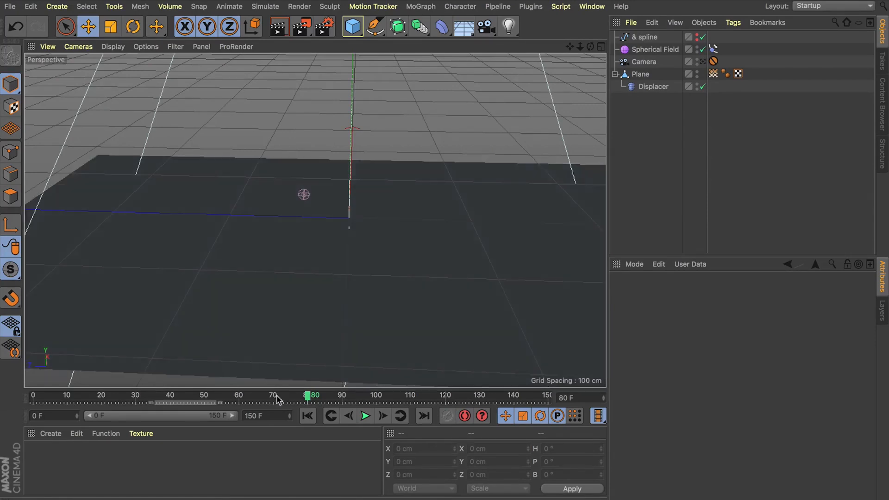
left_click(308, 416)
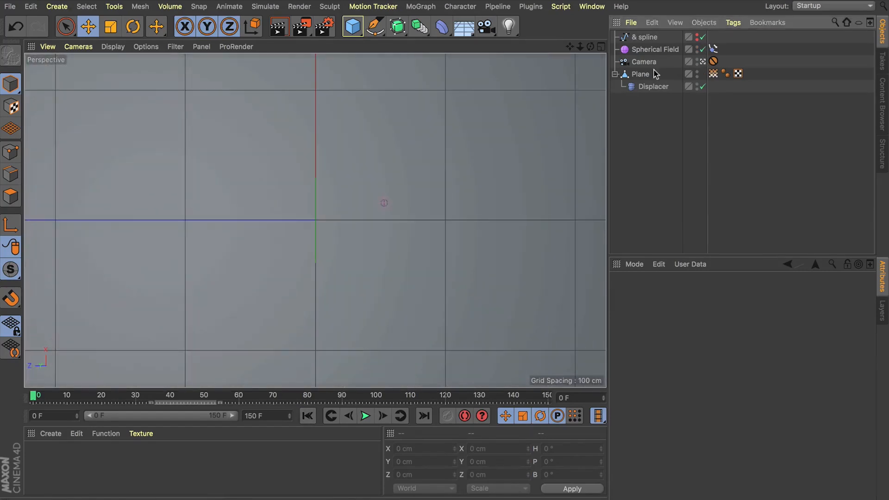
Step: Check the Displacer height, then replay so the field carves a dented groove along the ampersand
left_click(653, 86)
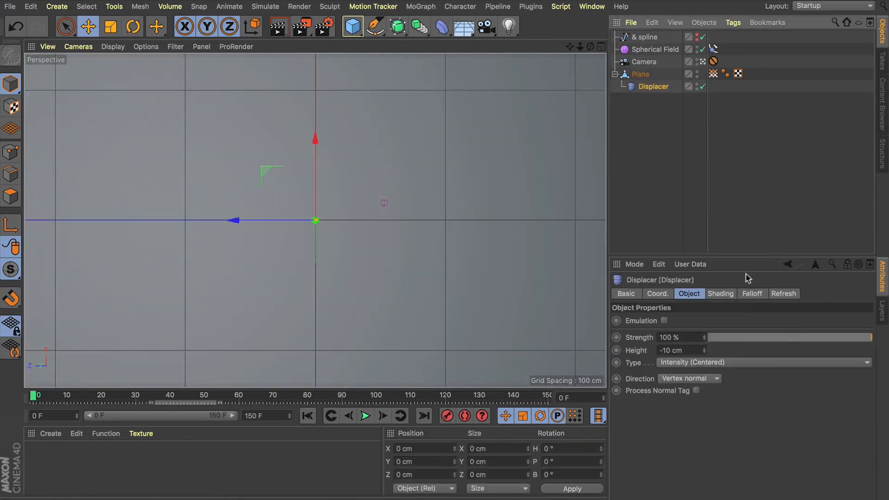
left_click(752, 293)
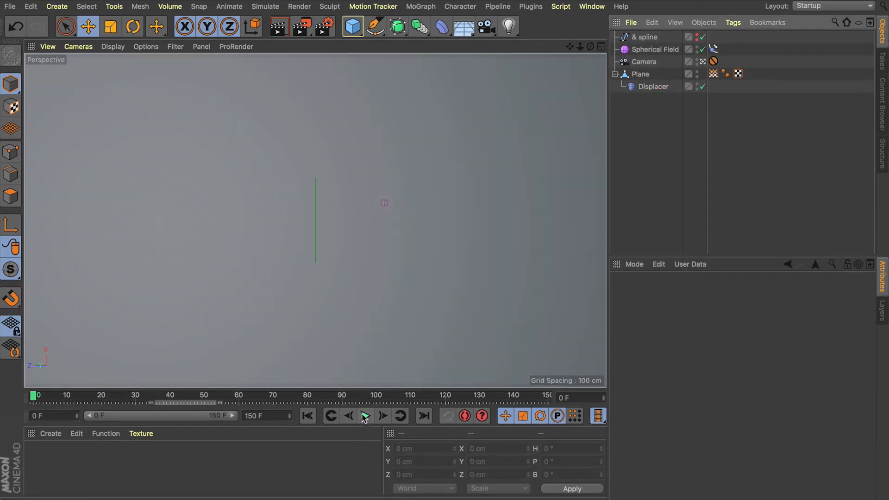
left_click(365, 415)
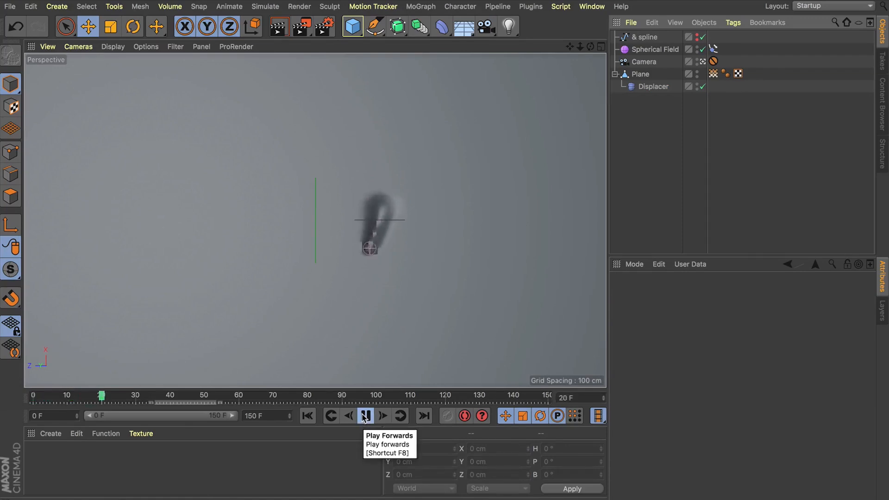
left_click(364, 415)
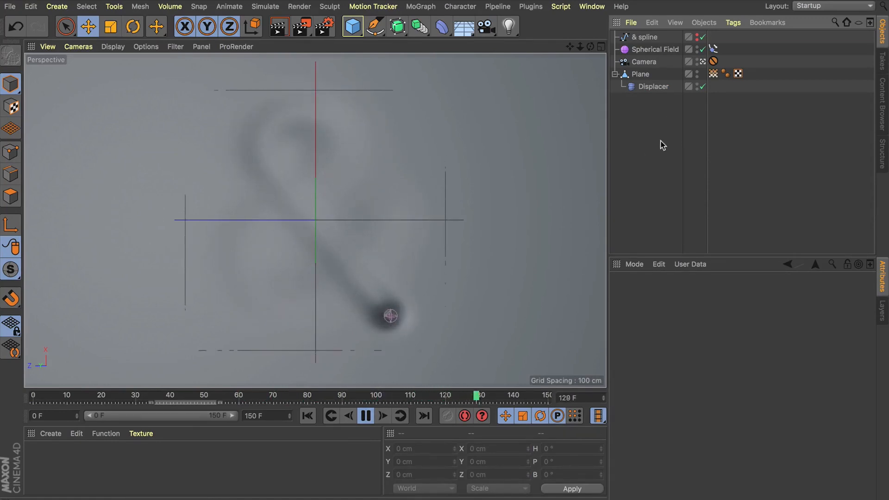
left_click(365, 416)
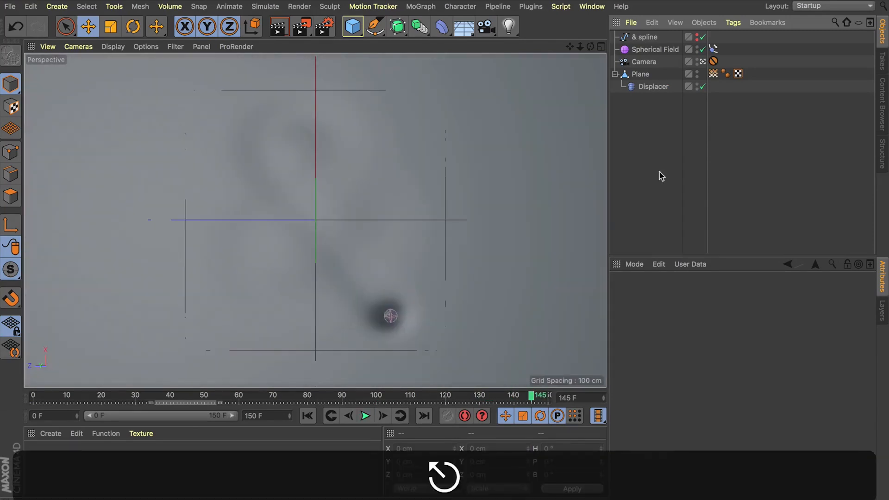
Step: Add a Smoothing deformer under the Plane via Commander 'smo' and replay the rounded trail
type("smo")
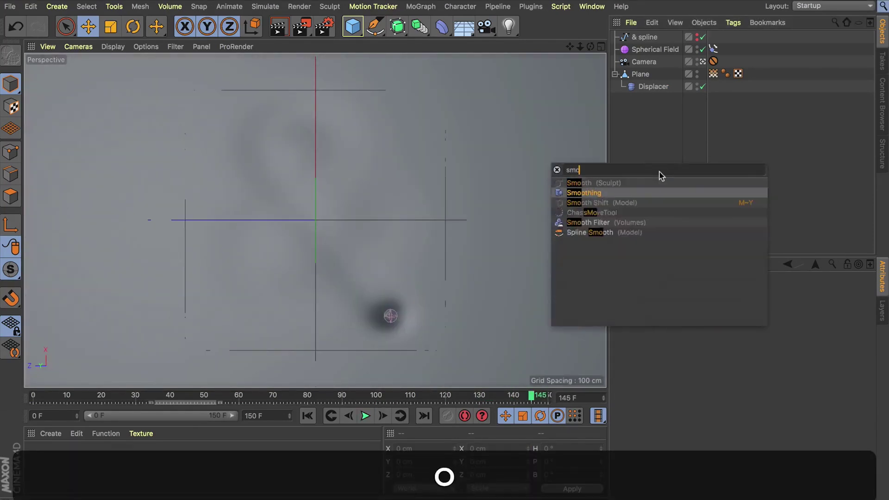
left_click(584, 193)
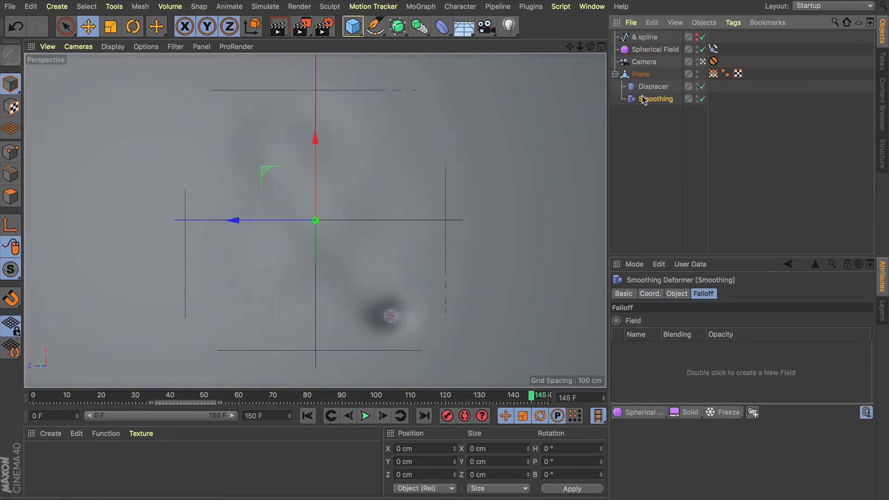
mouse_move(639, 86)
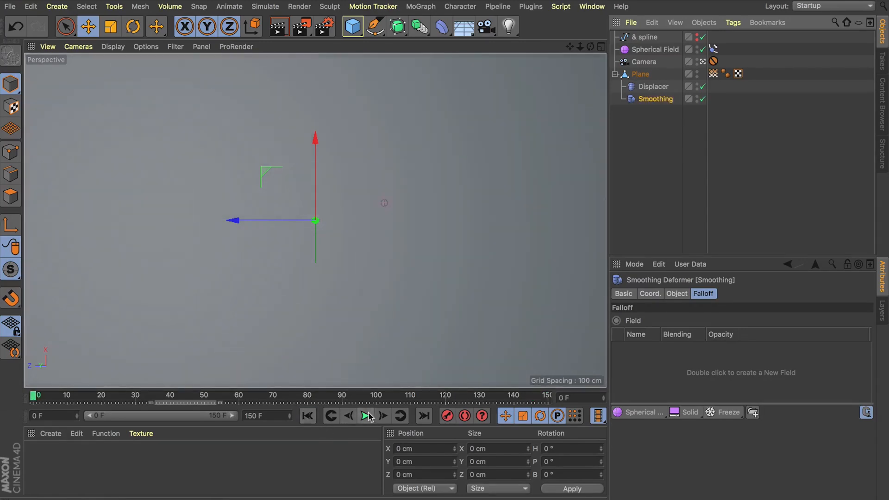
left_click(365, 416)
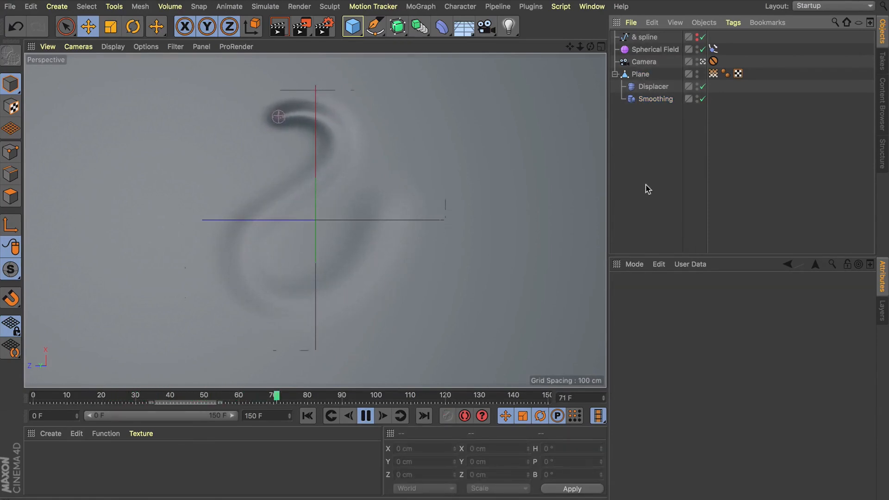
left_click(653, 86)
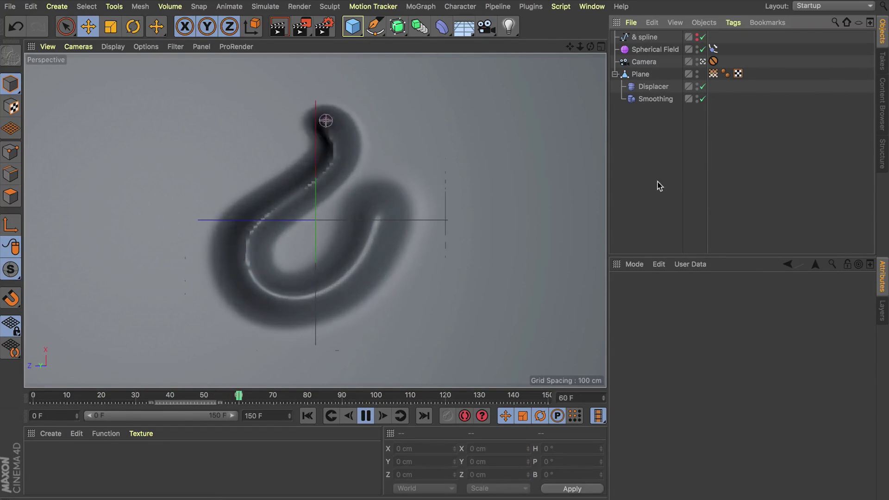
left_click(363, 416)
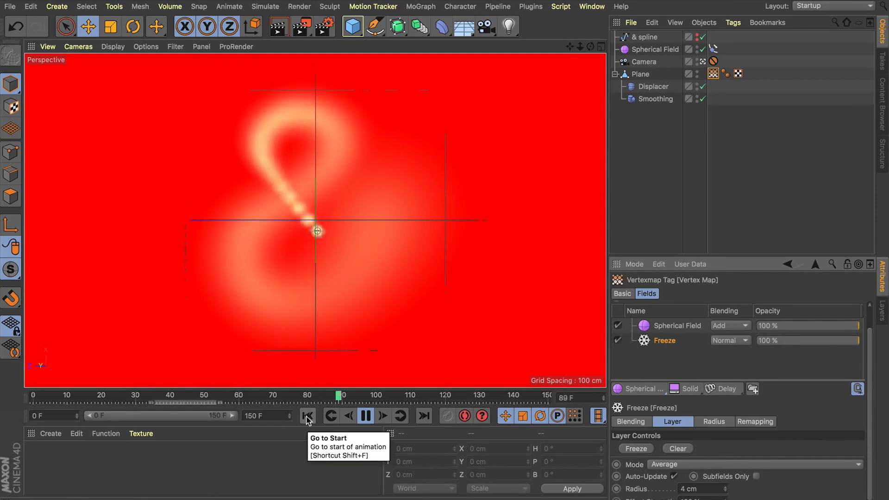
Step: Rewind the animation to frame 0 so the plane is flat again
left_click(307, 415)
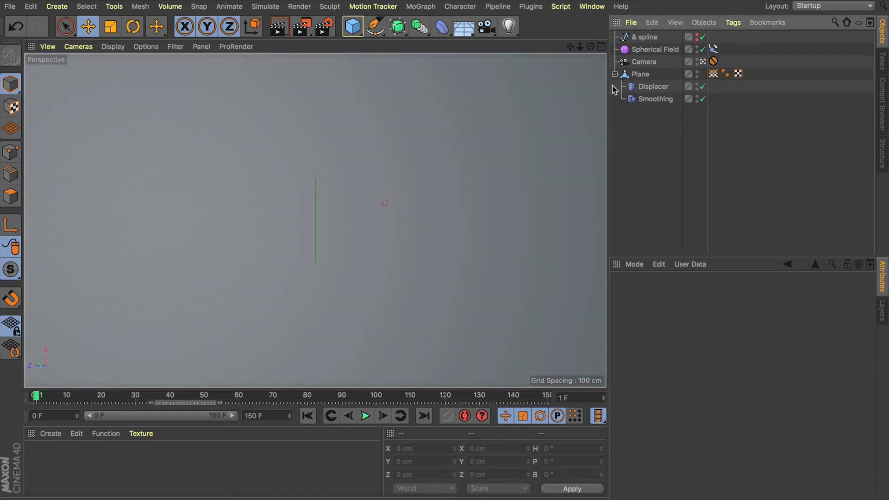
left_click(655, 49)
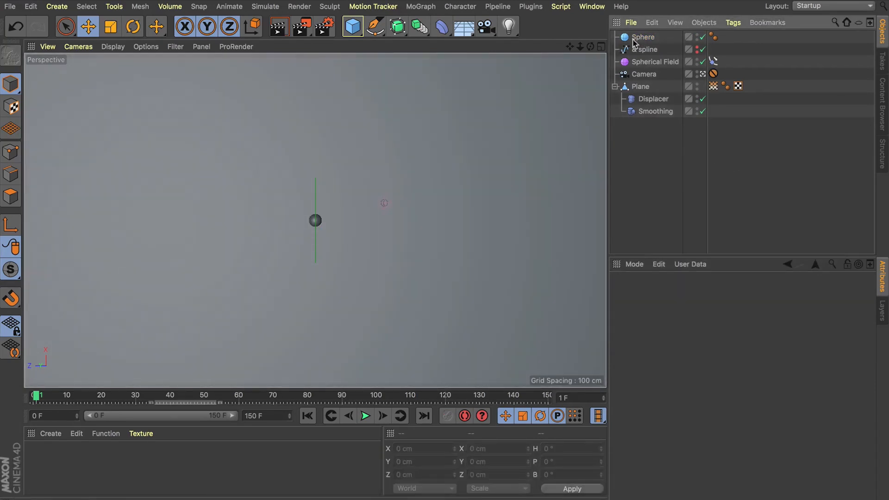
Step: Parent the Sphere under the Spherical Field and Reset PSR so it sits at the field's centre
left_click(655, 62)
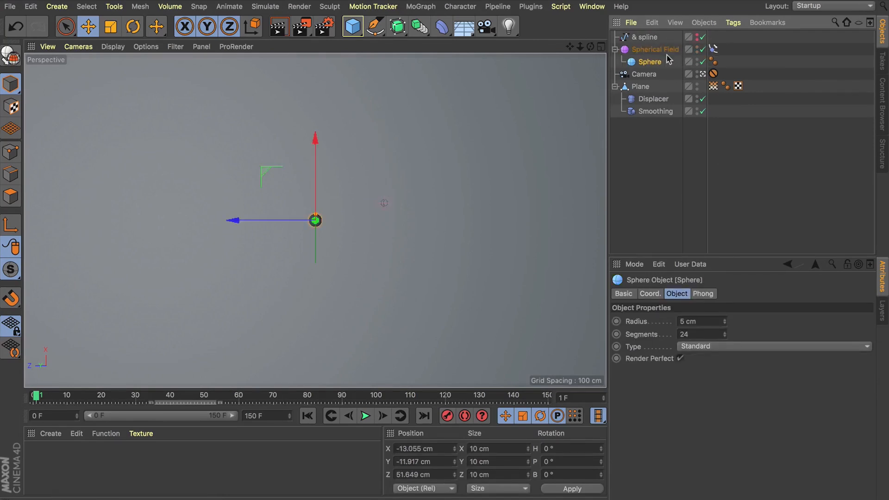
mouse_move(670, 59)
type("psr")
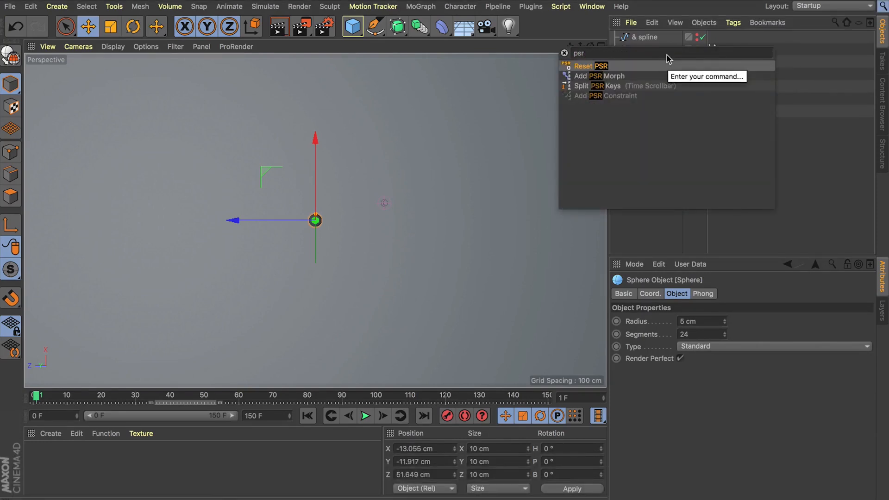
left_click(583, 66)
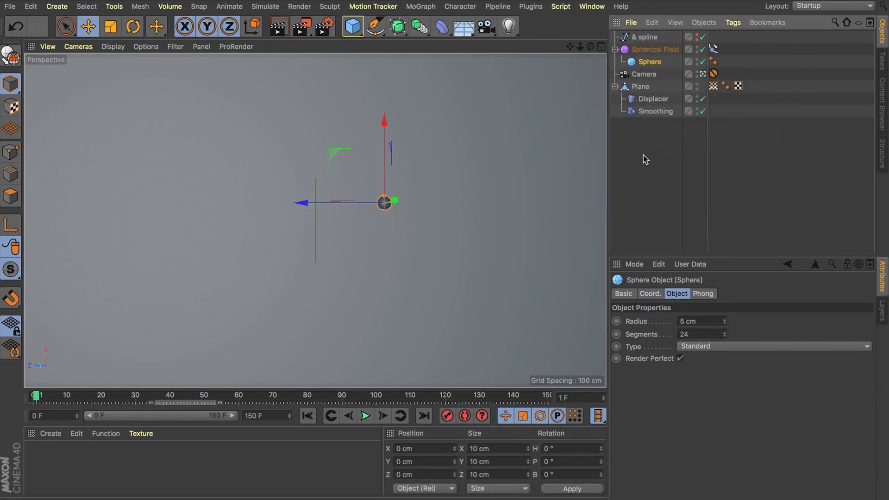
left_click(656, 50)
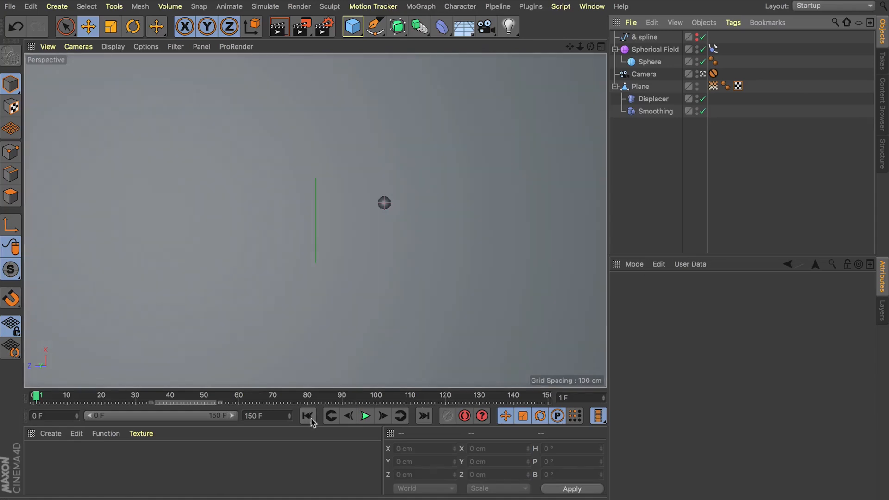
Step: Rewind to the first frame and play forwards, restarting once, to watch the sphere carve the groove
left_click(365, 416)
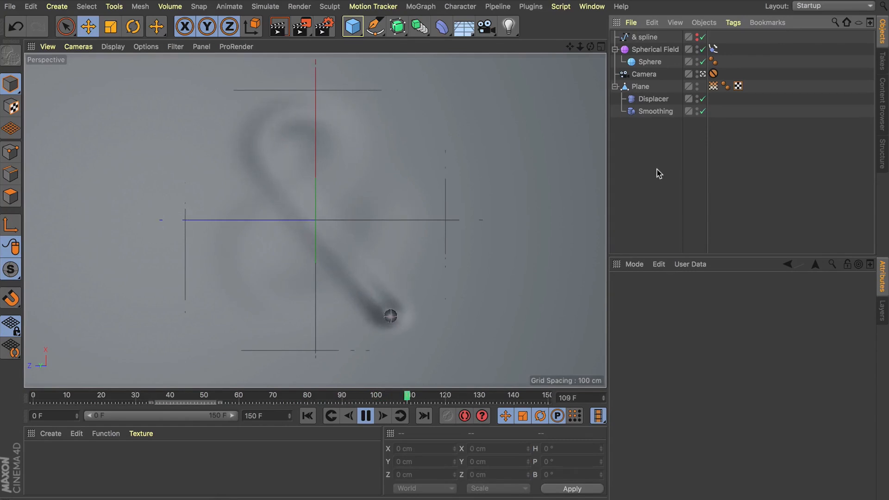
left_click(364, 416)
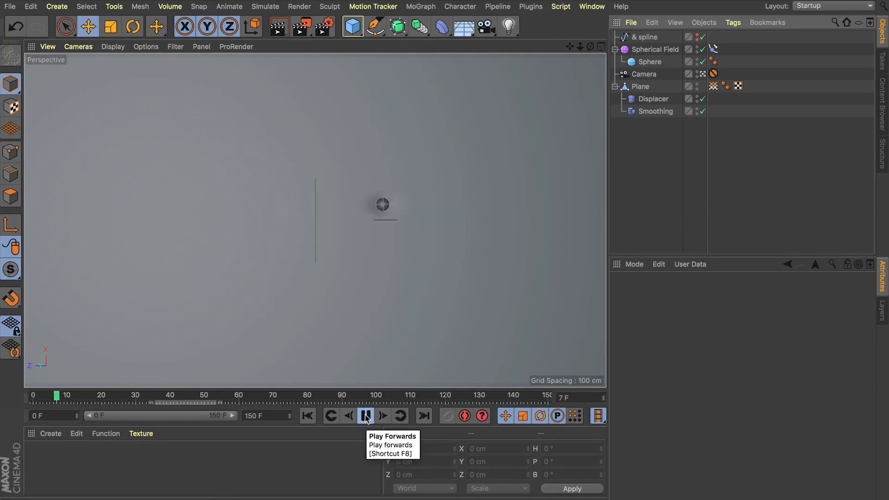
left_click(365, 416)
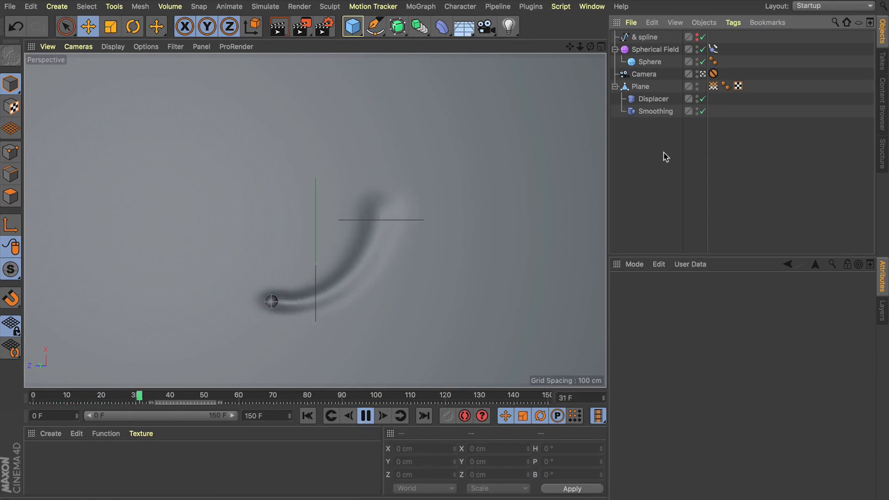
left_click(364, 415)
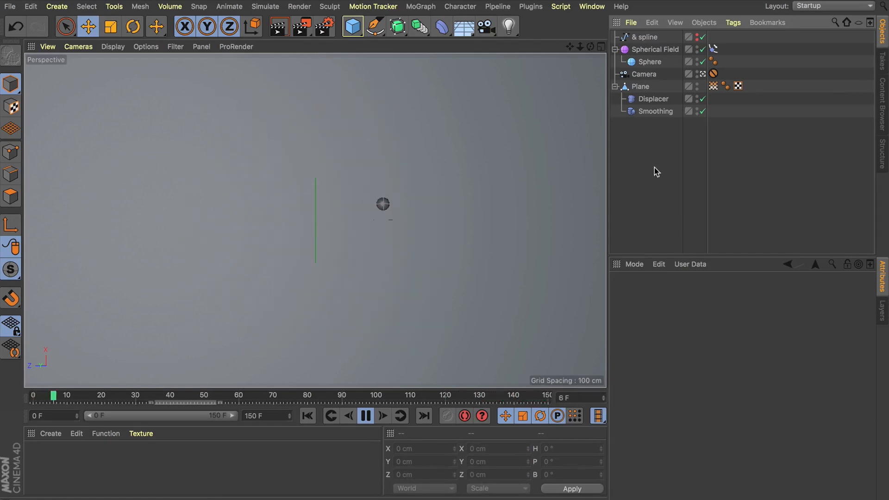
left_click(366, 415)
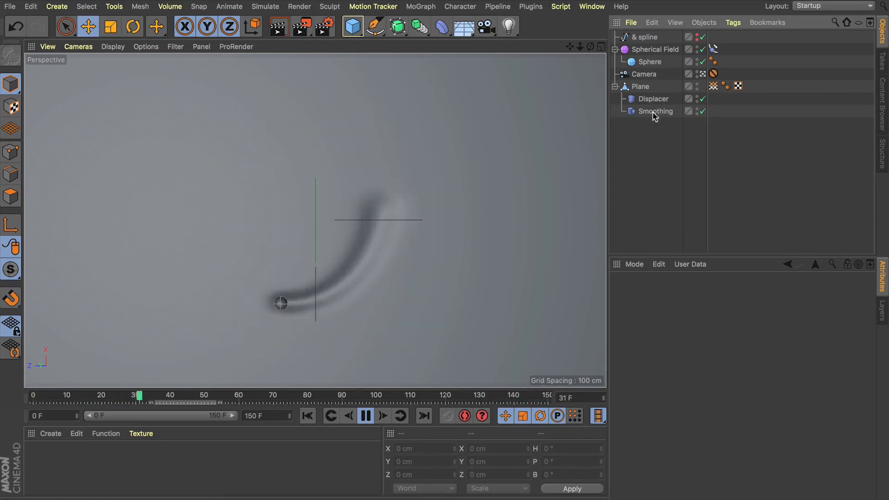